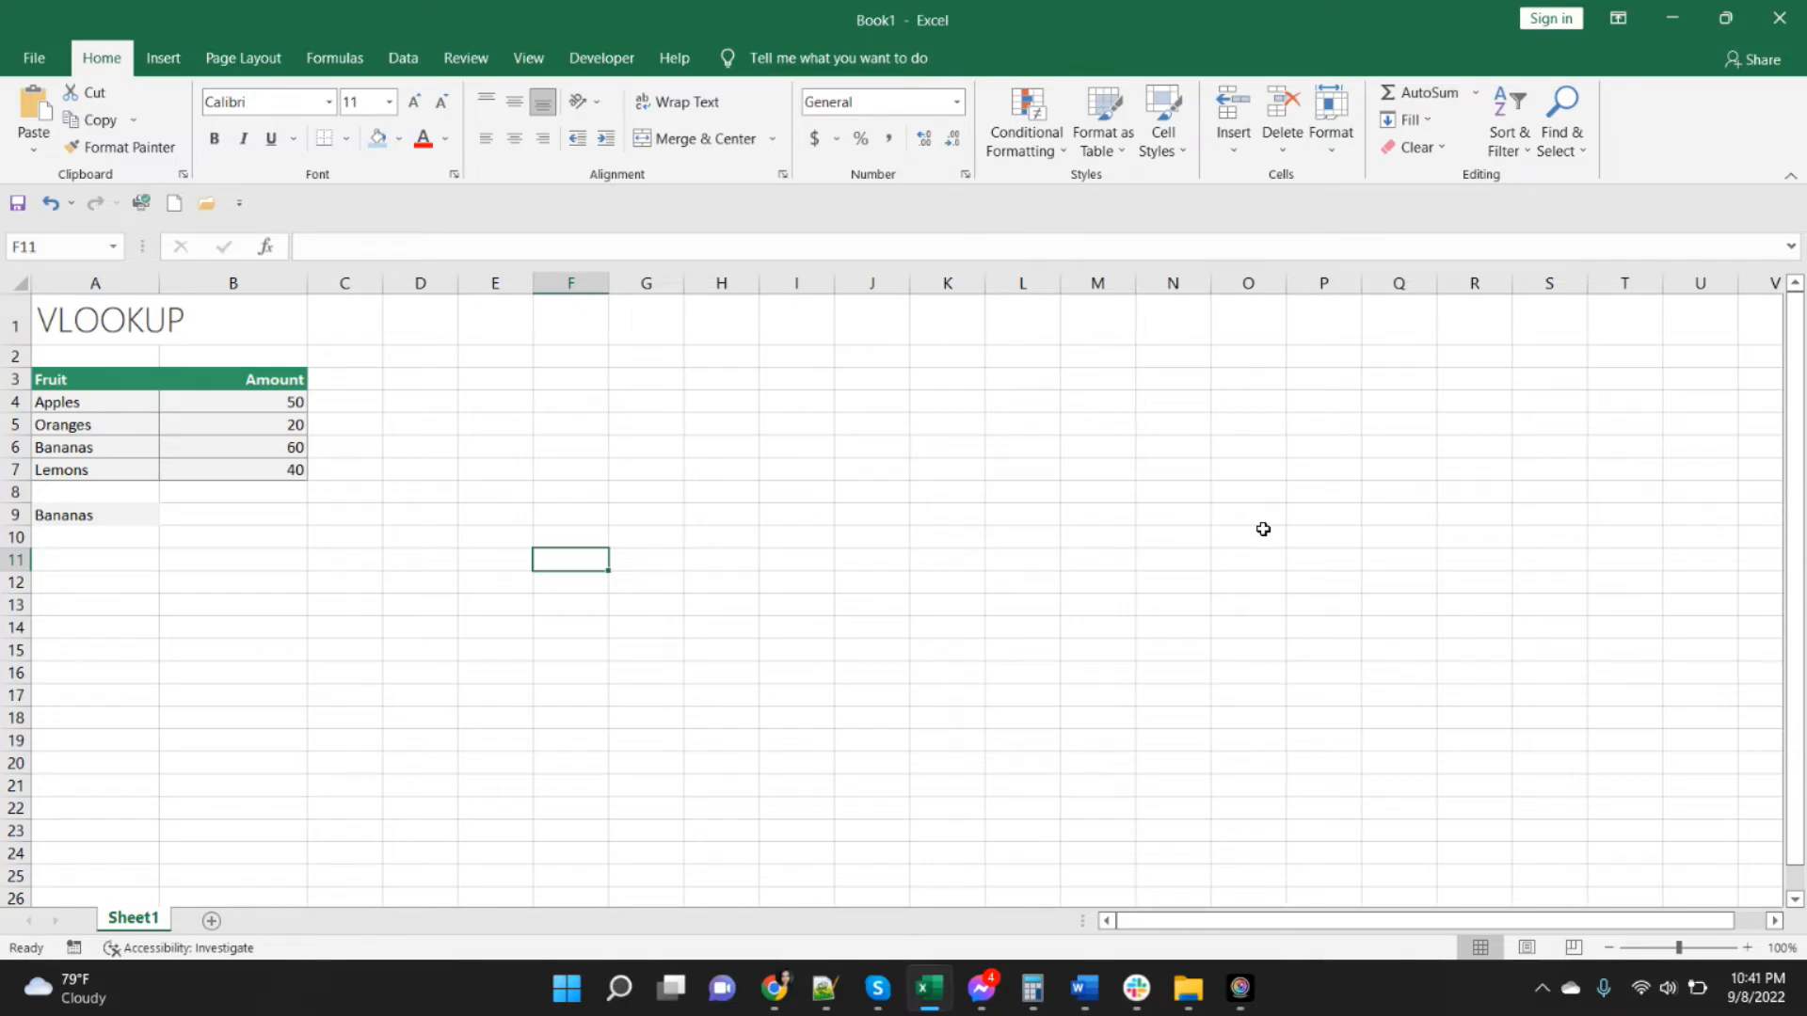
pyautogui.moveTo(1164, 816)
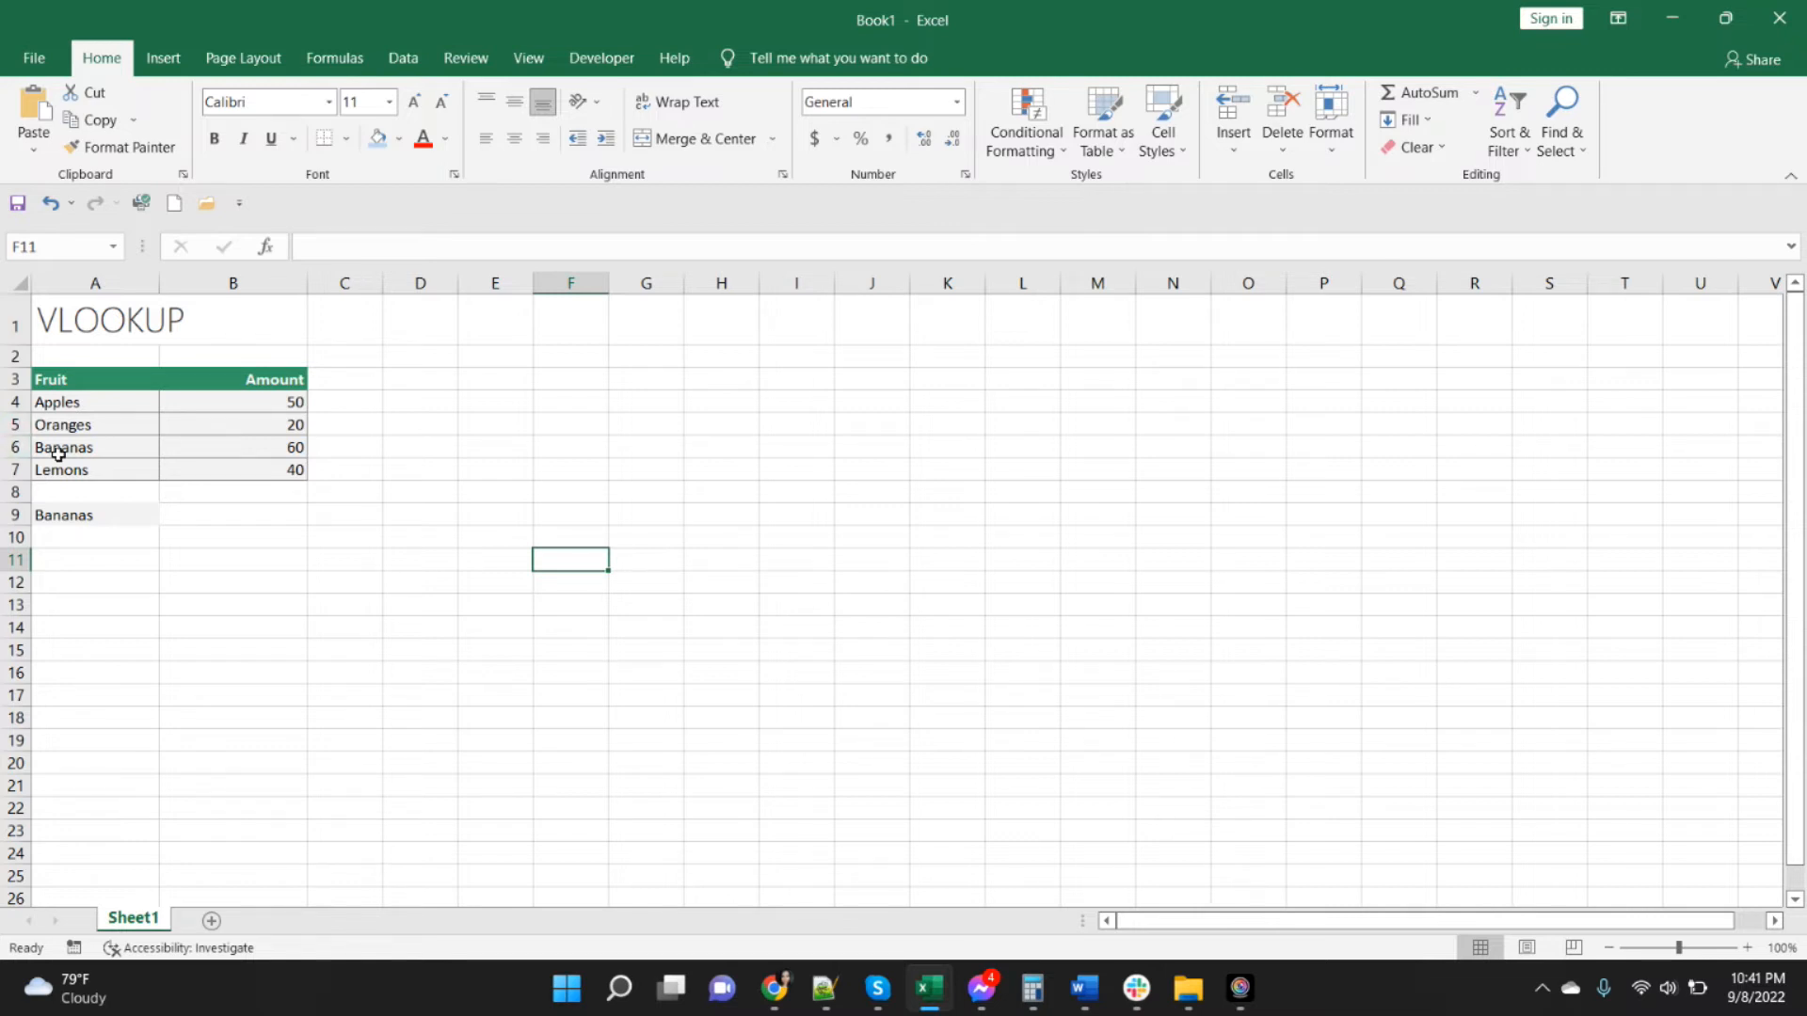
# Replace the fruit table's Amount header in B3 with Price and select cell B9.
pyautogui.doubleClick(64, 514)
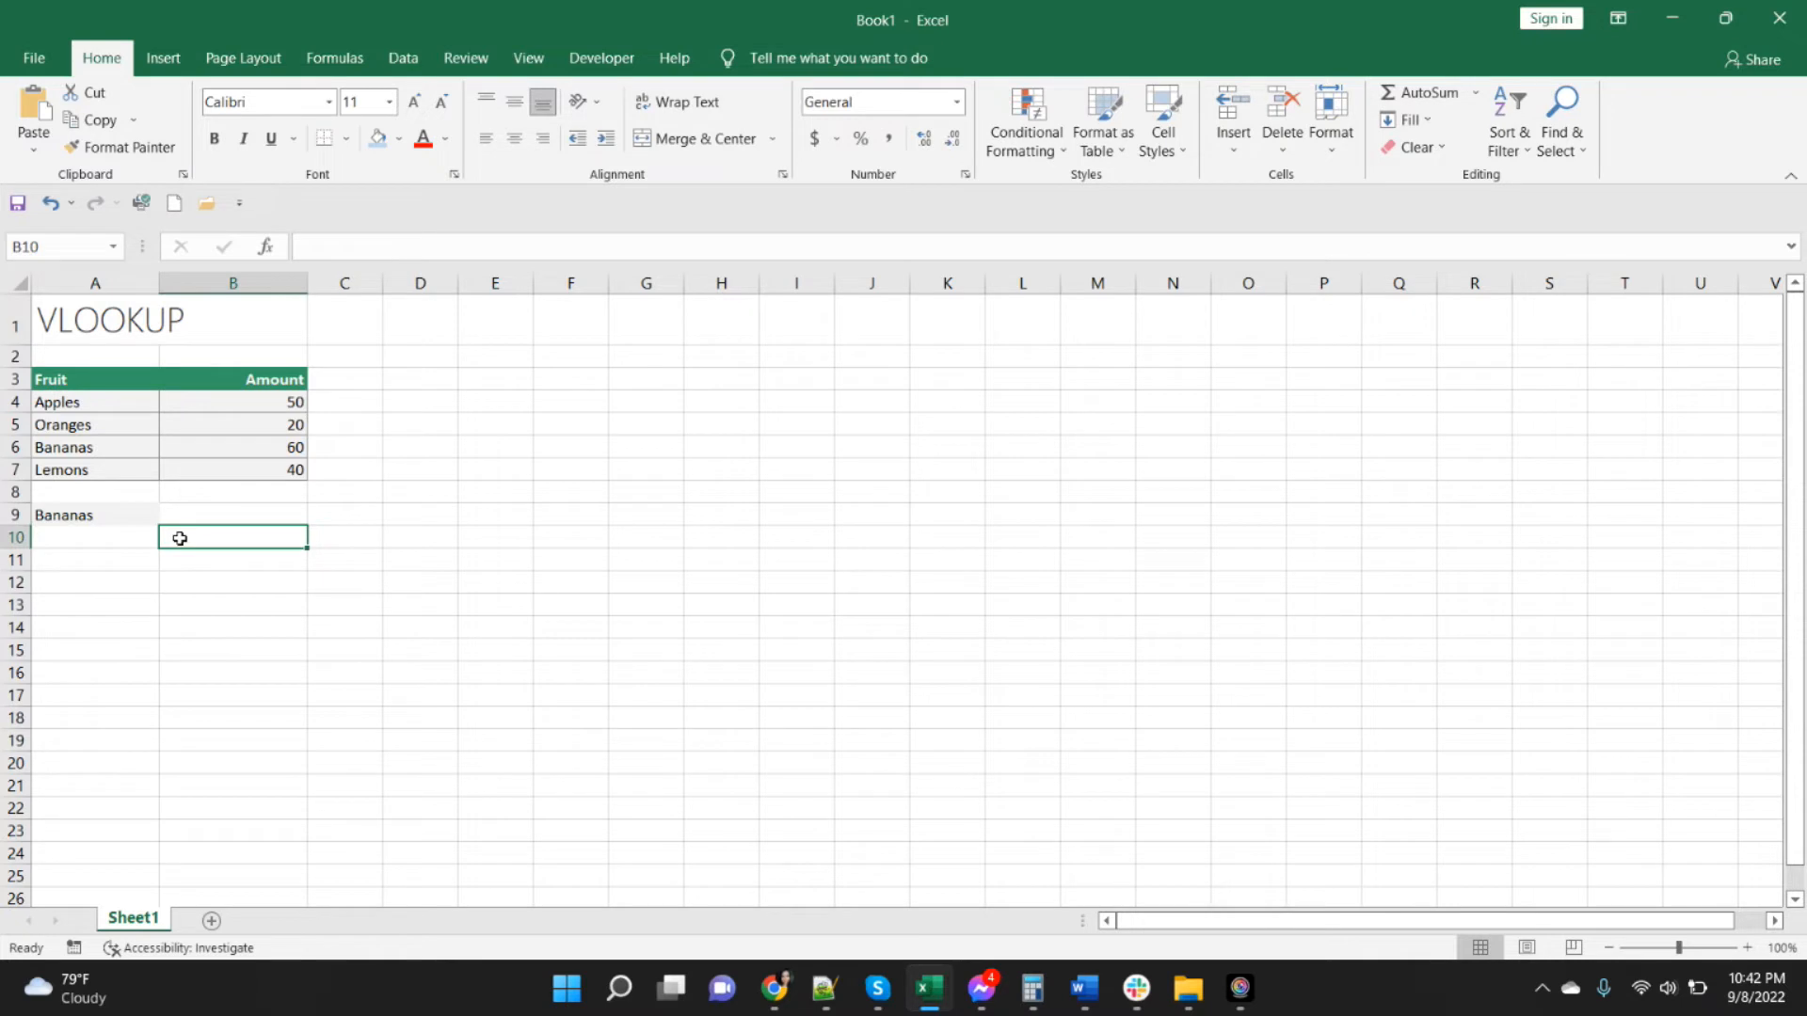
pyautogui.moveTo(62, 486)
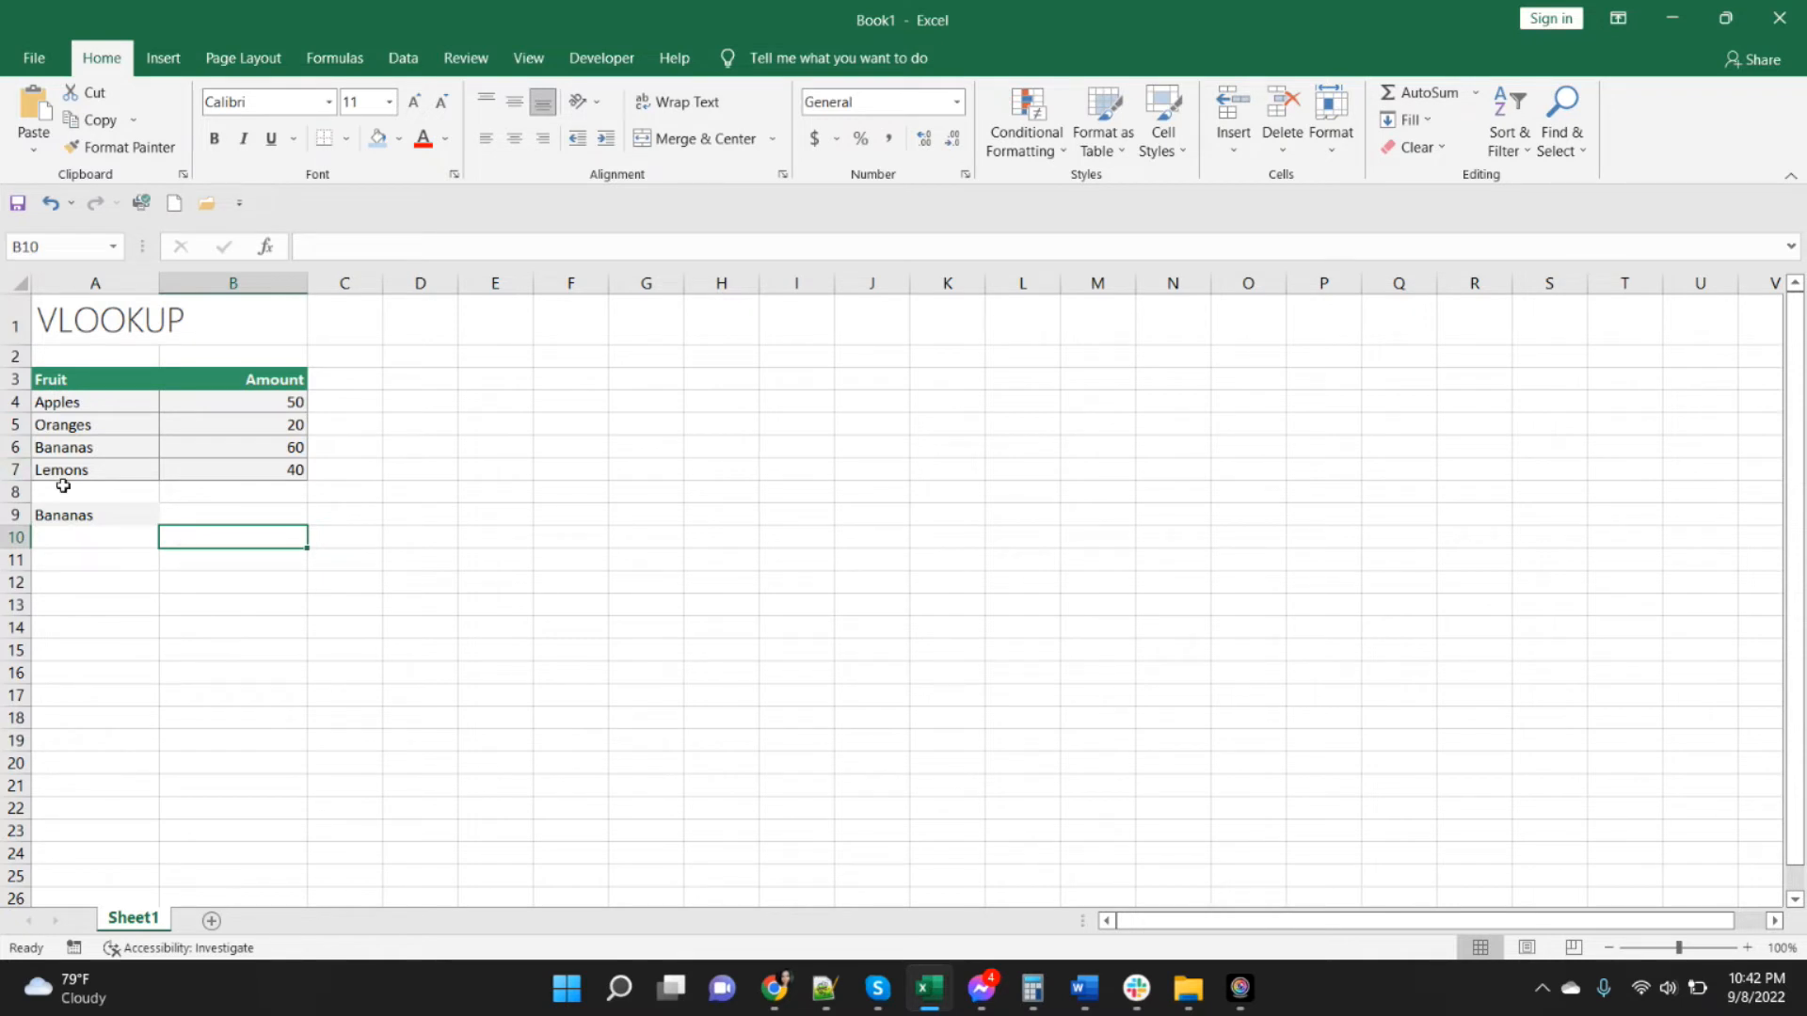
pyautogui.click(231, 515)
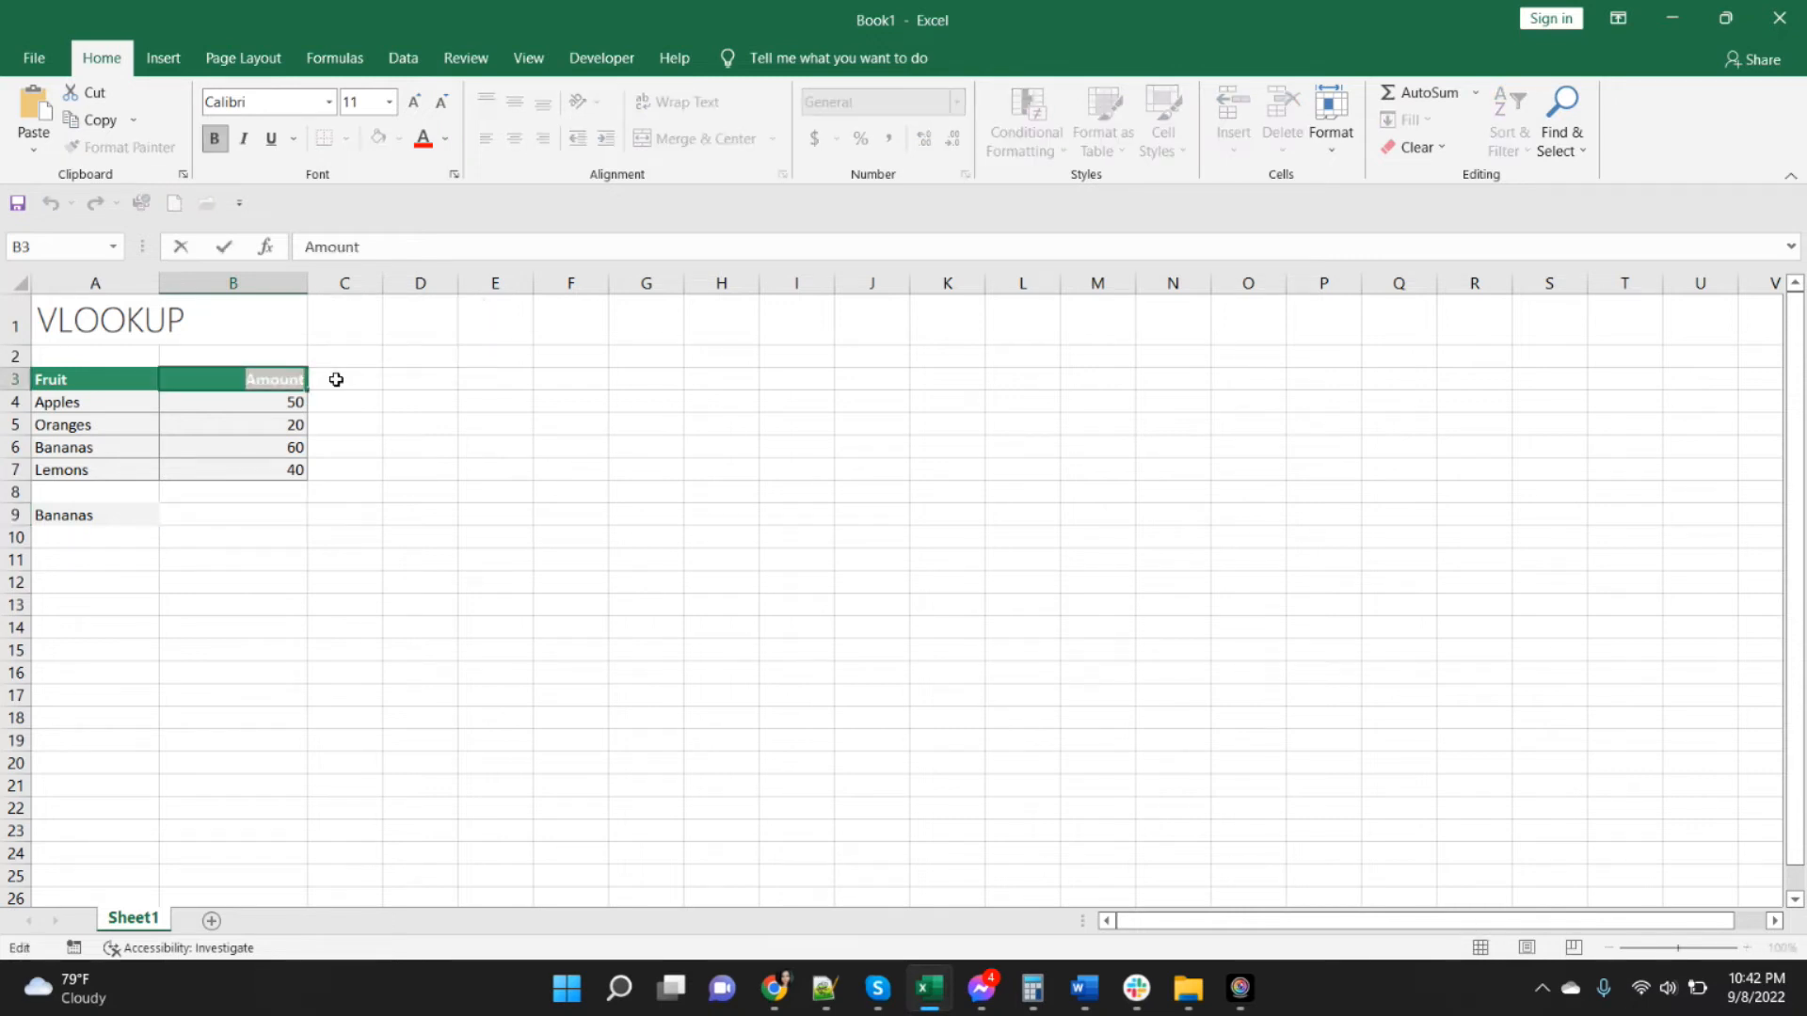
pyautogui.write('Price')
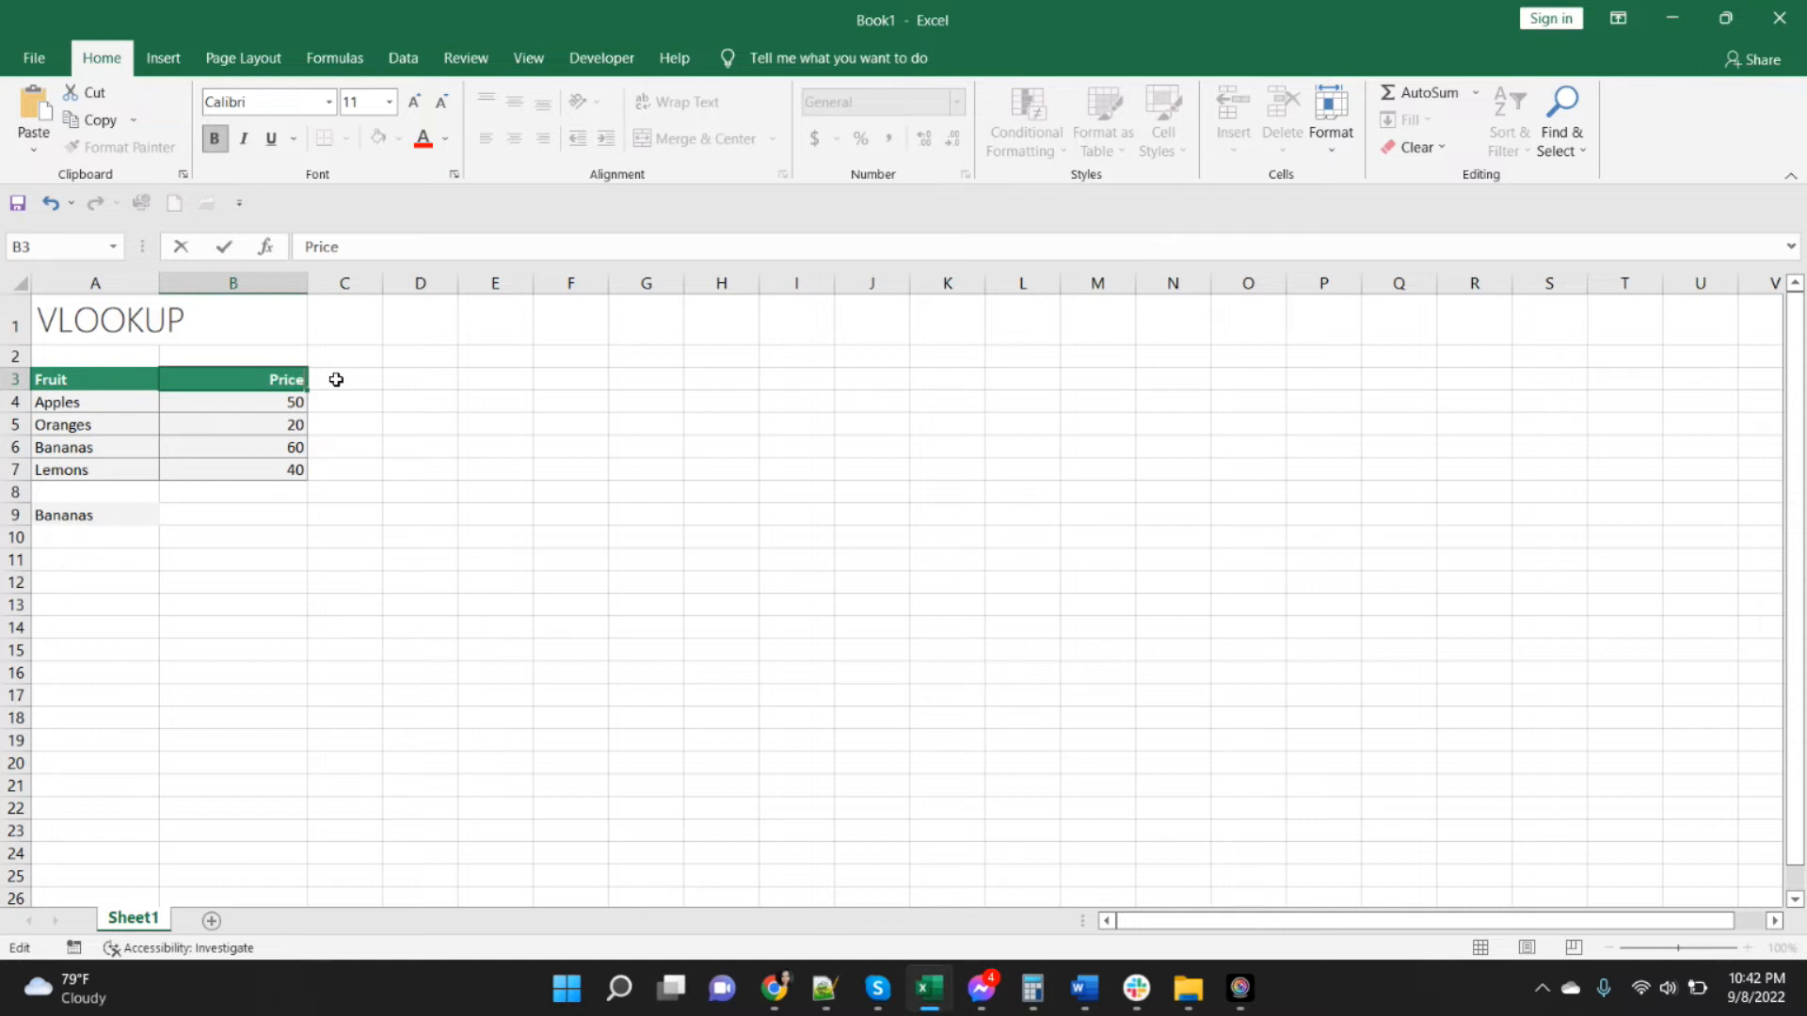
pyautogui.click(344, 379)
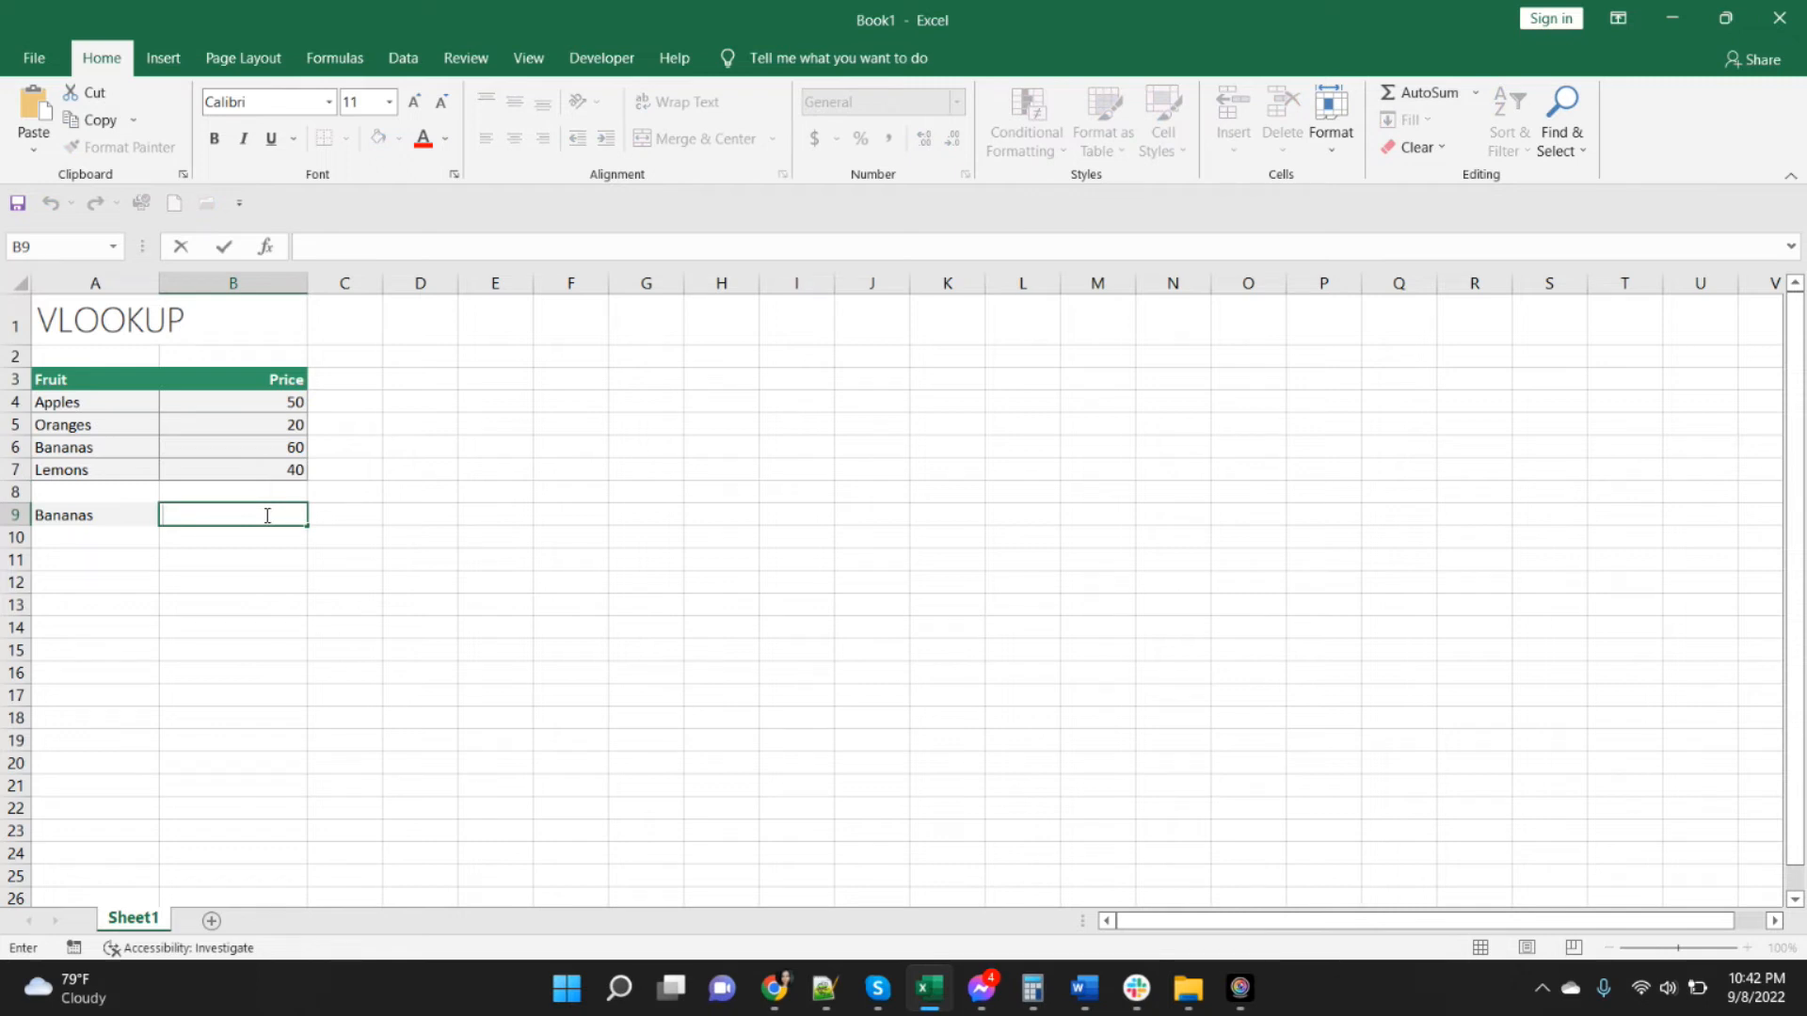
# Begin =VLOOKUP( in B9 with A9 (Bananas) as the lookup value.
pyautogui.write('=VLOOKU')
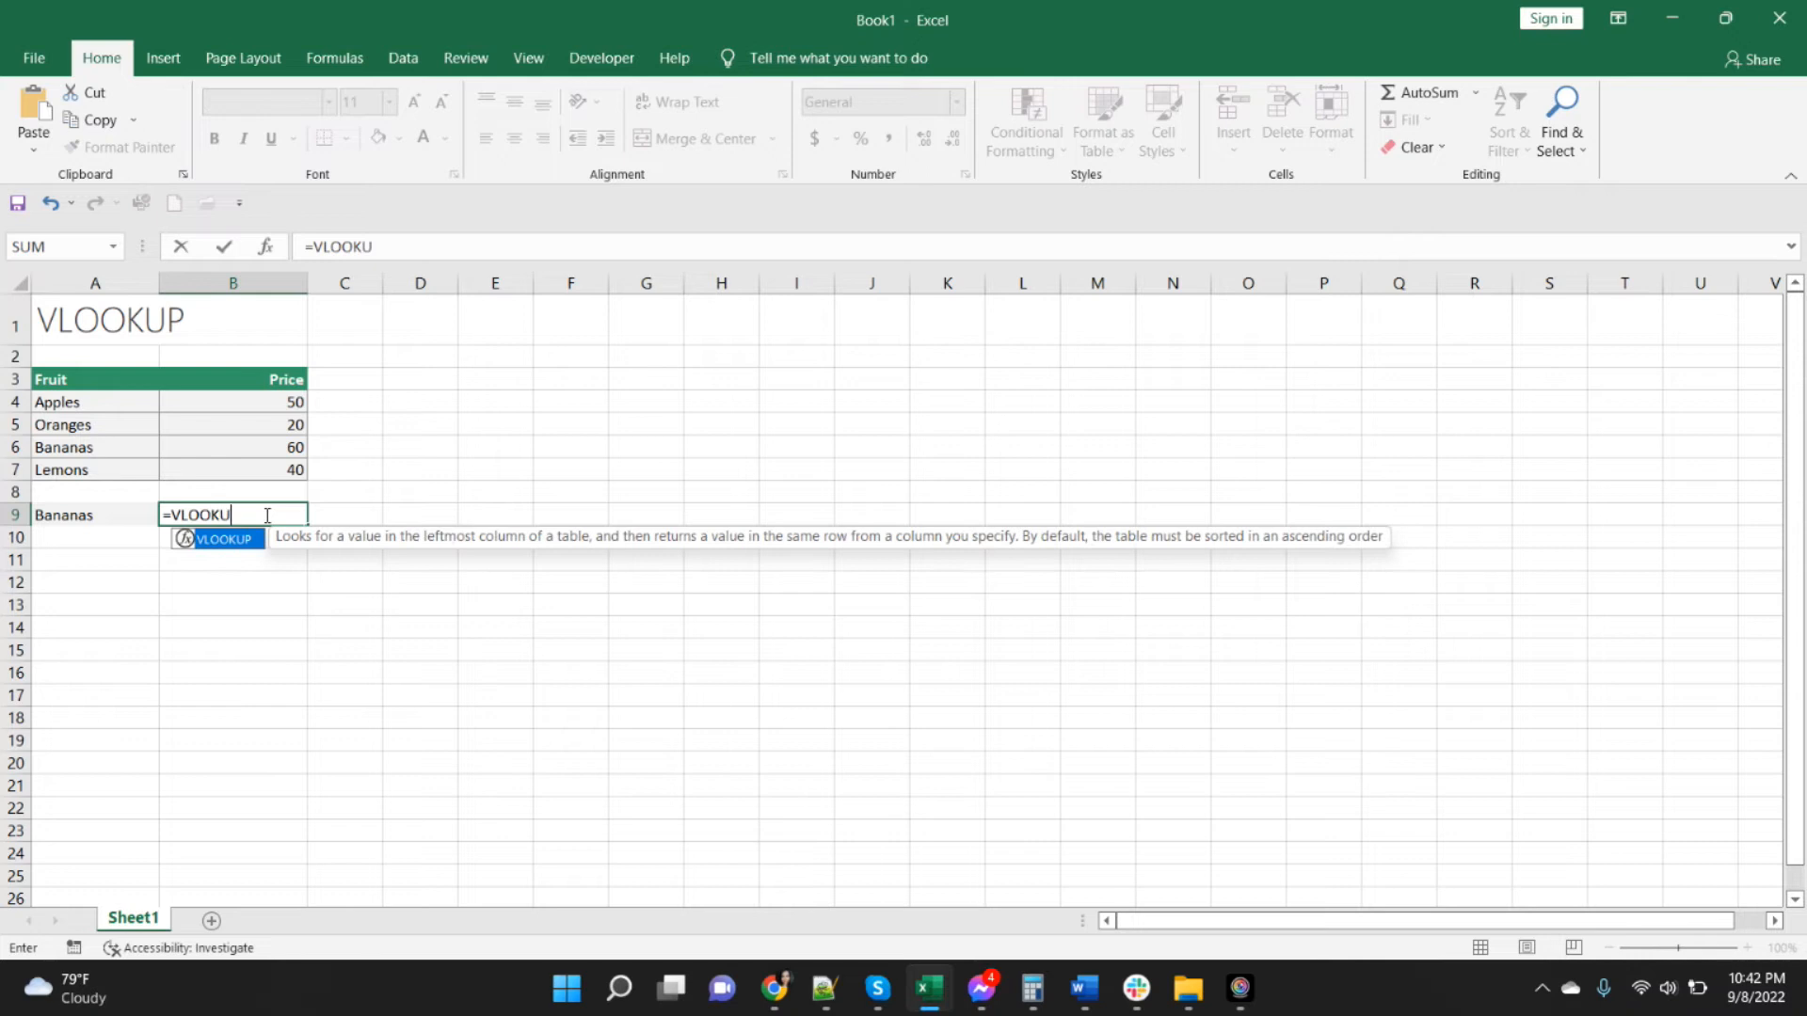
pyautogui.write('P(')
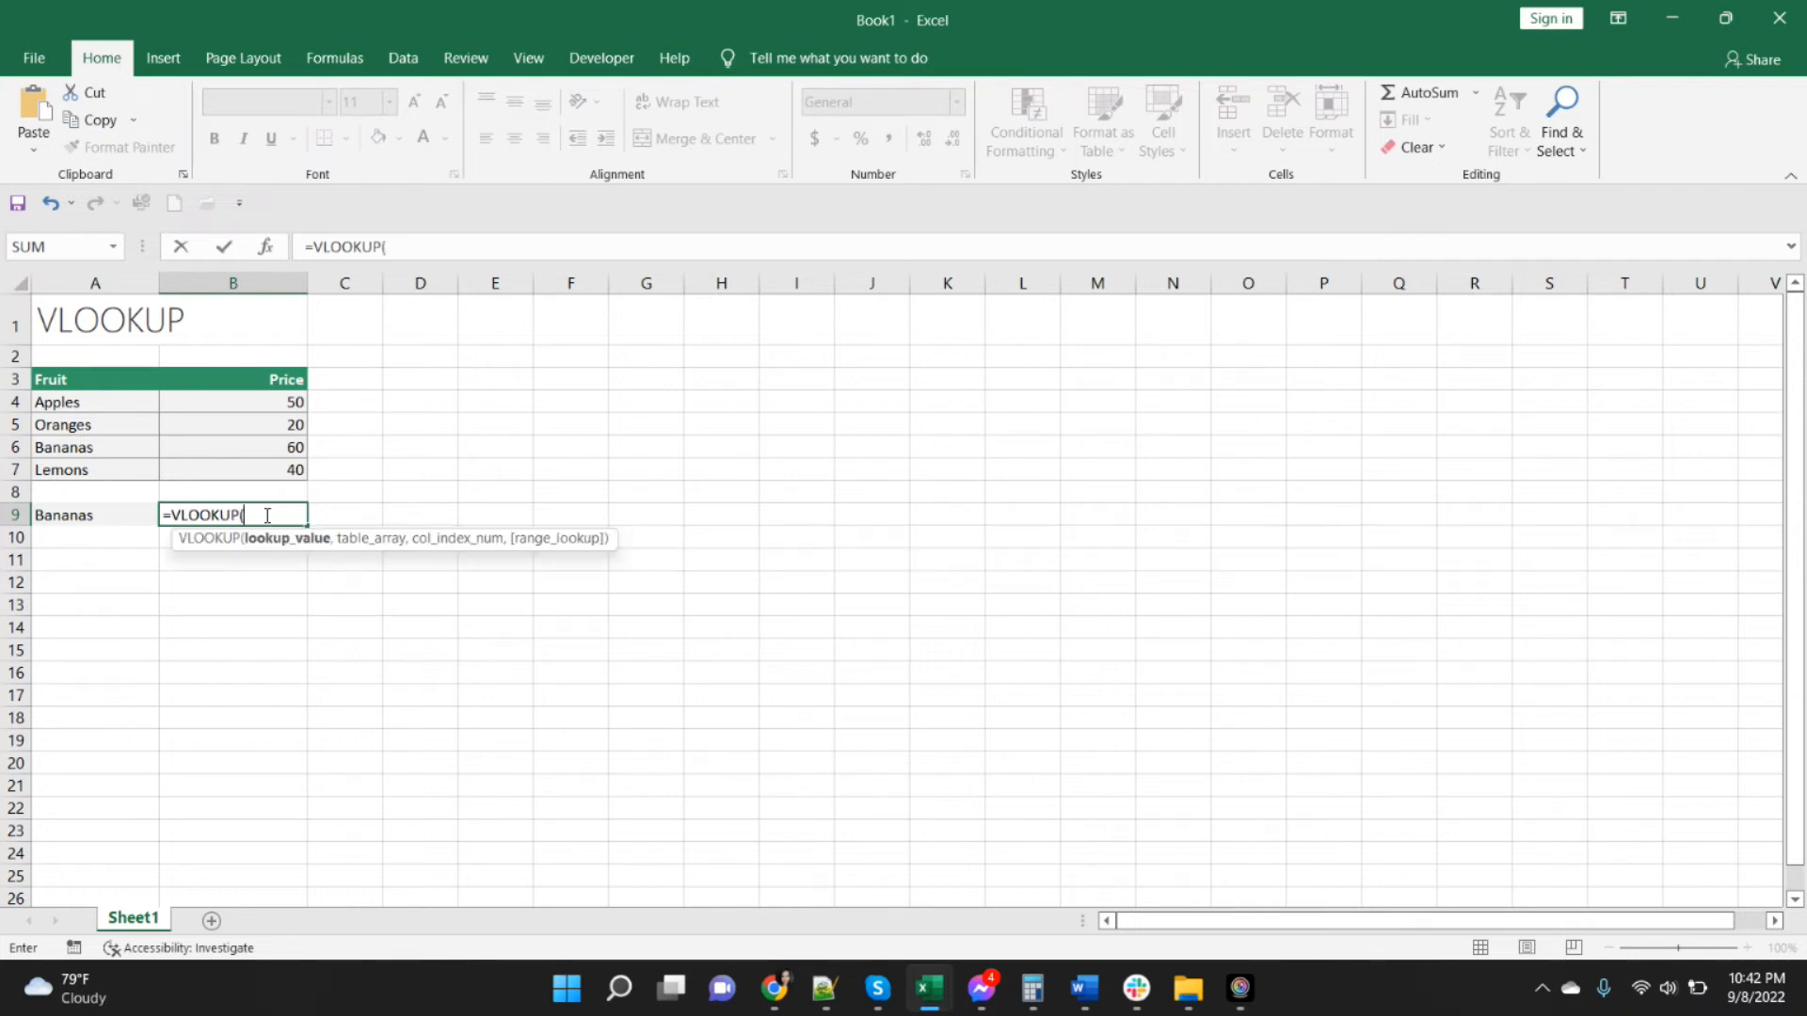
pyautogui.moveTo(222, 505)
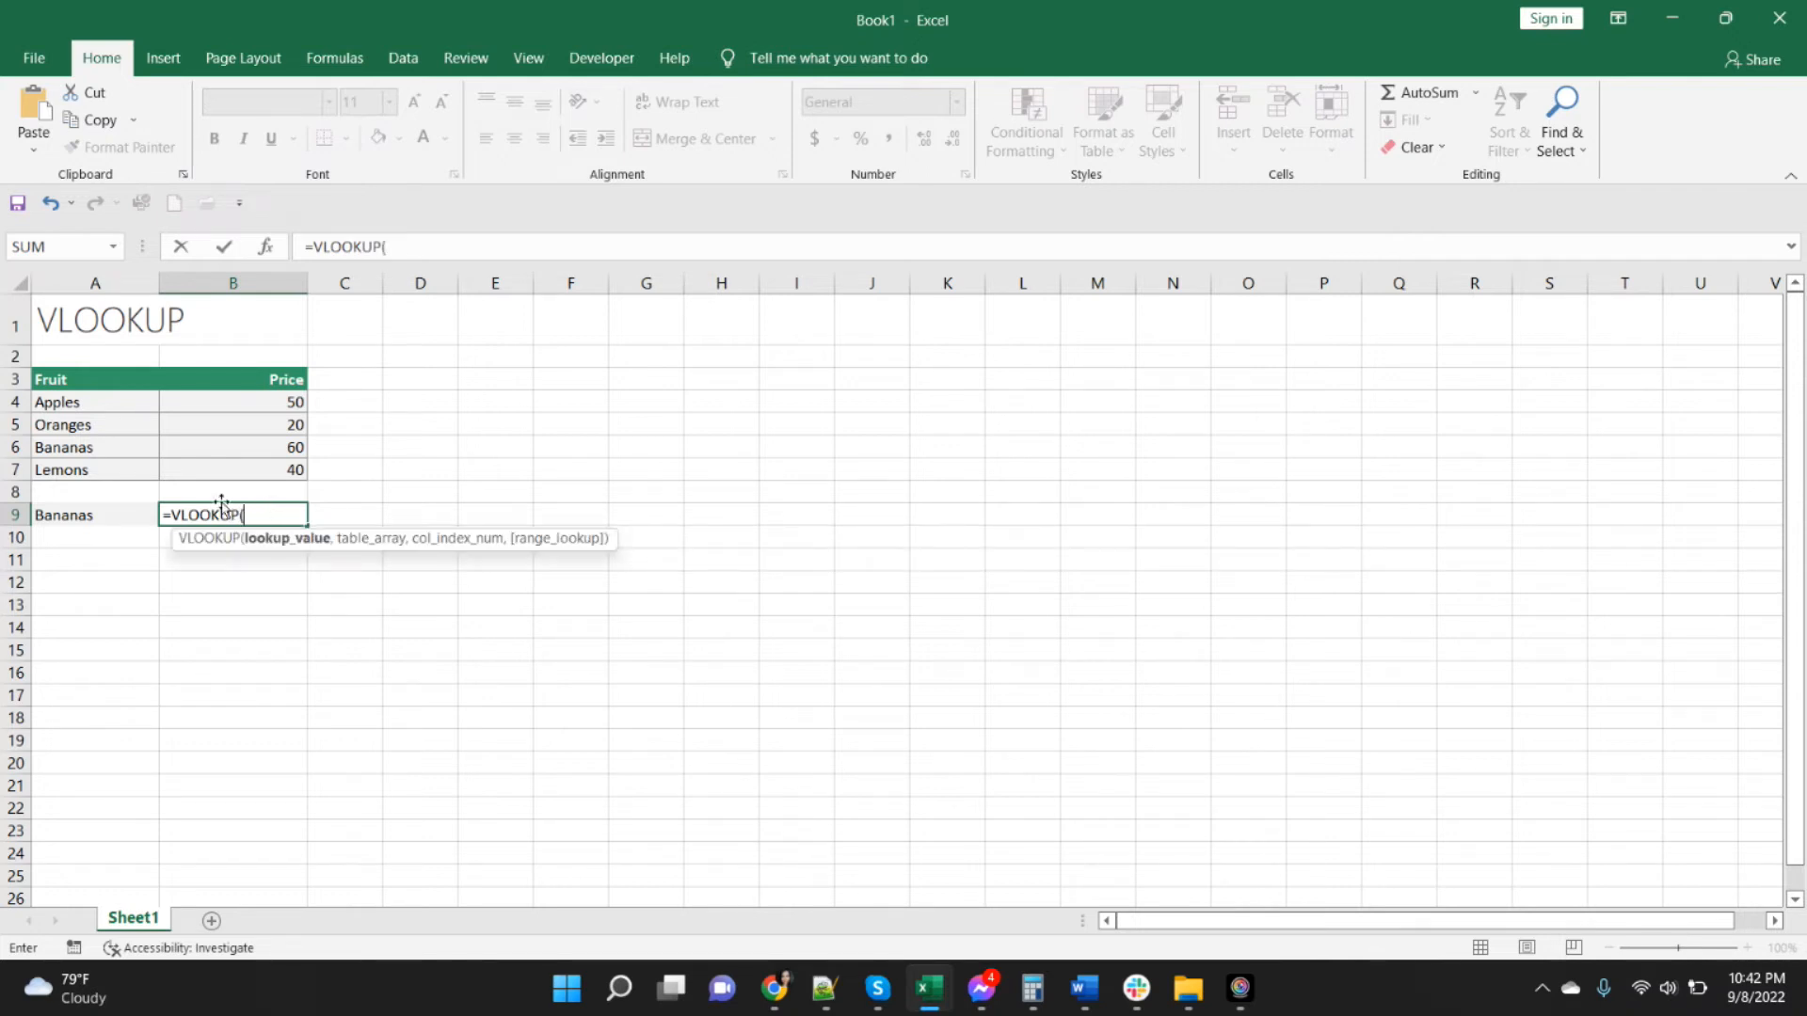
pyautogui.moveTo(100, 514)
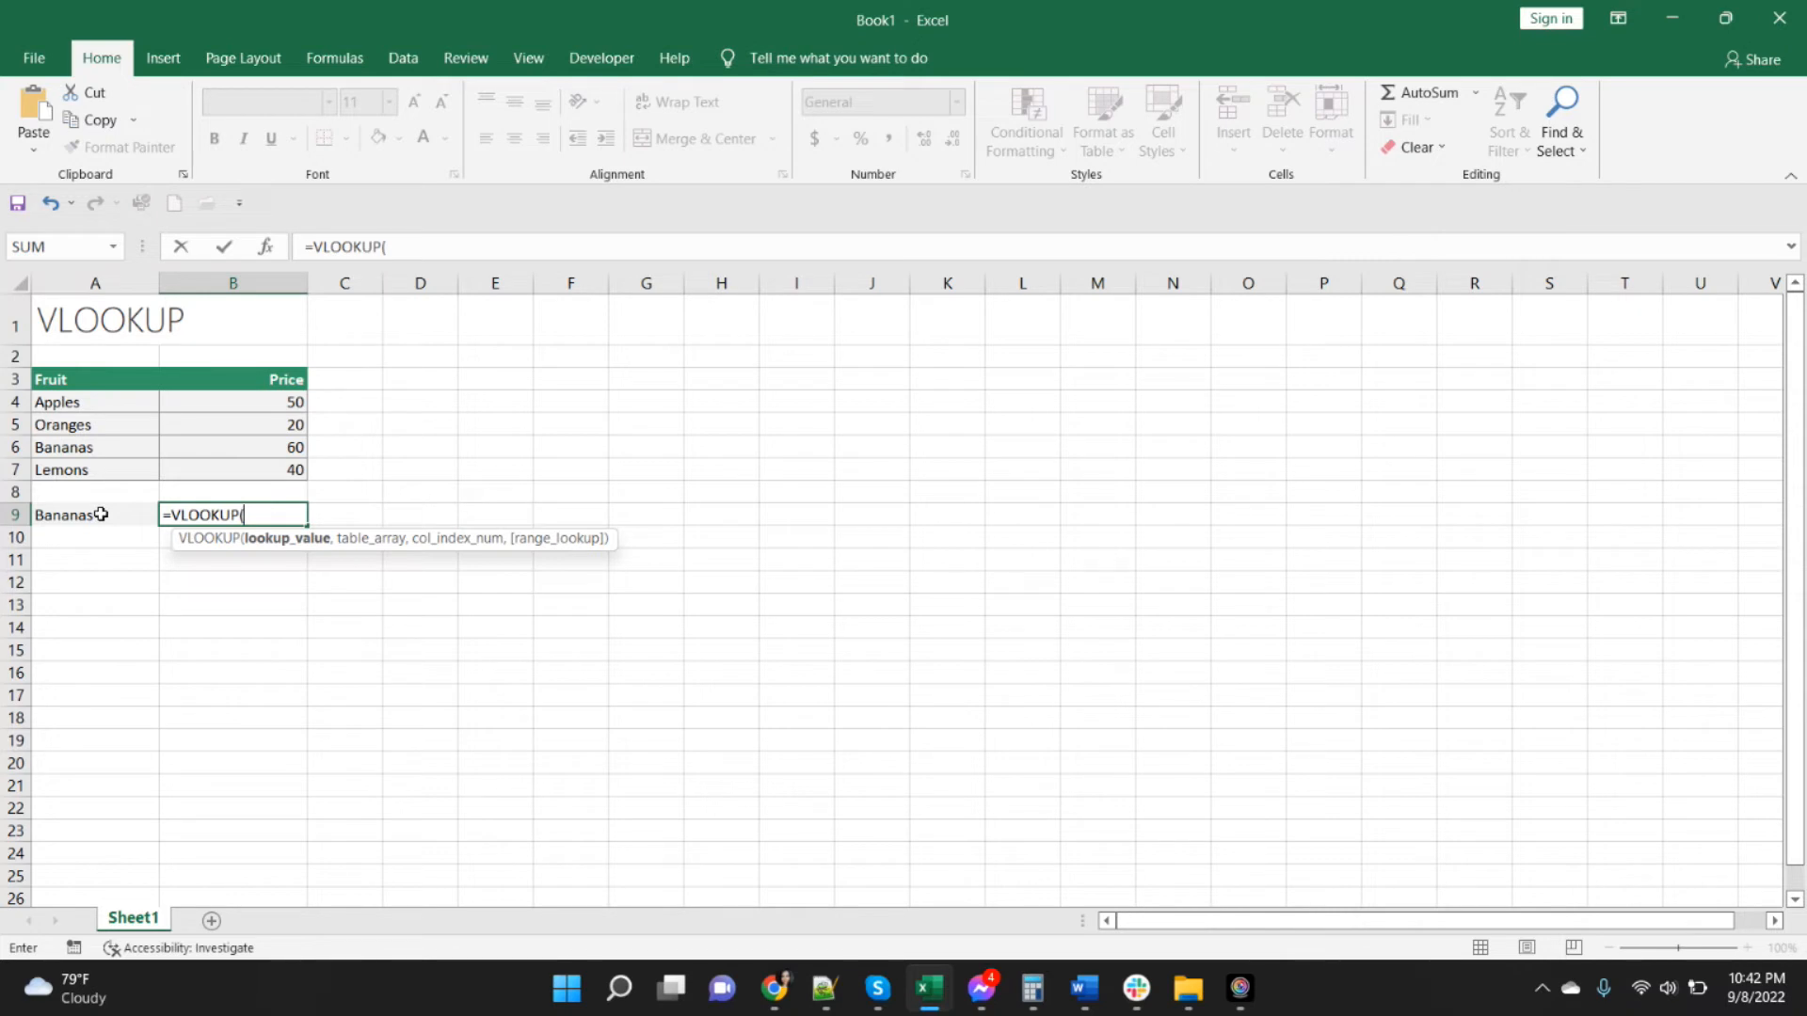
pyautogui.click(95, 516)
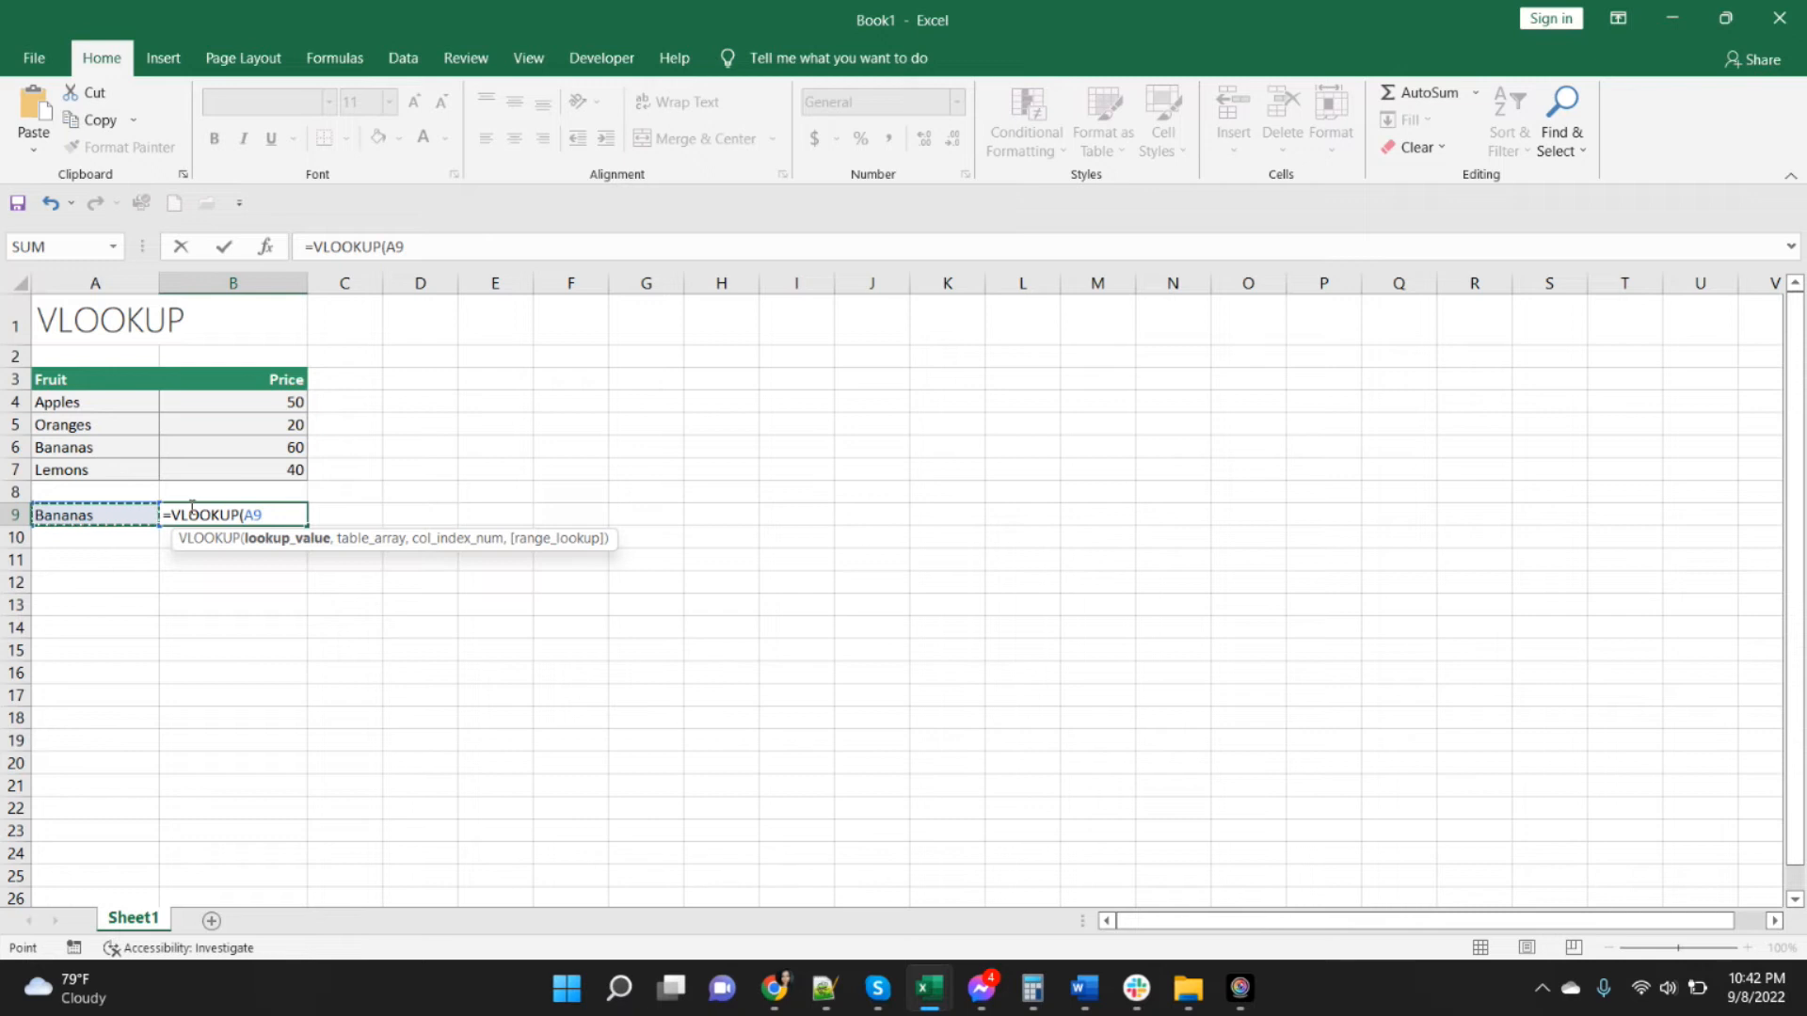
pyautogui.write(',')
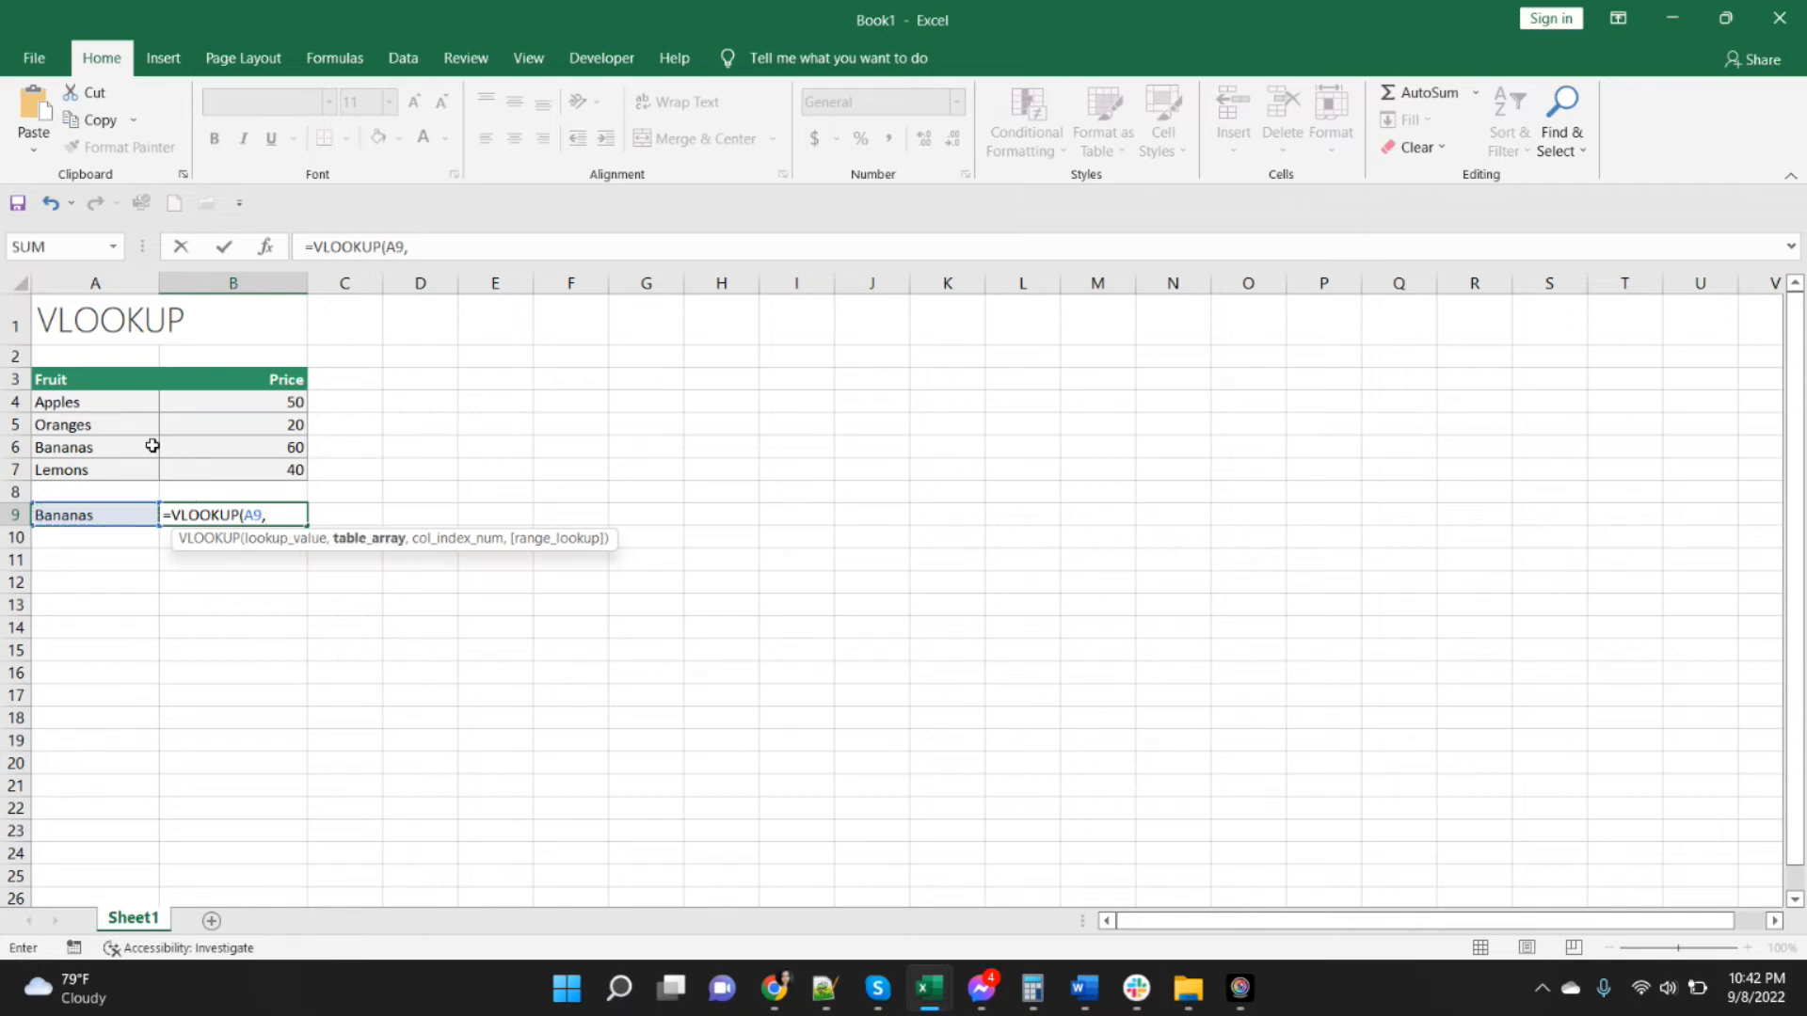
pyautogui.moveTo(157, 406)
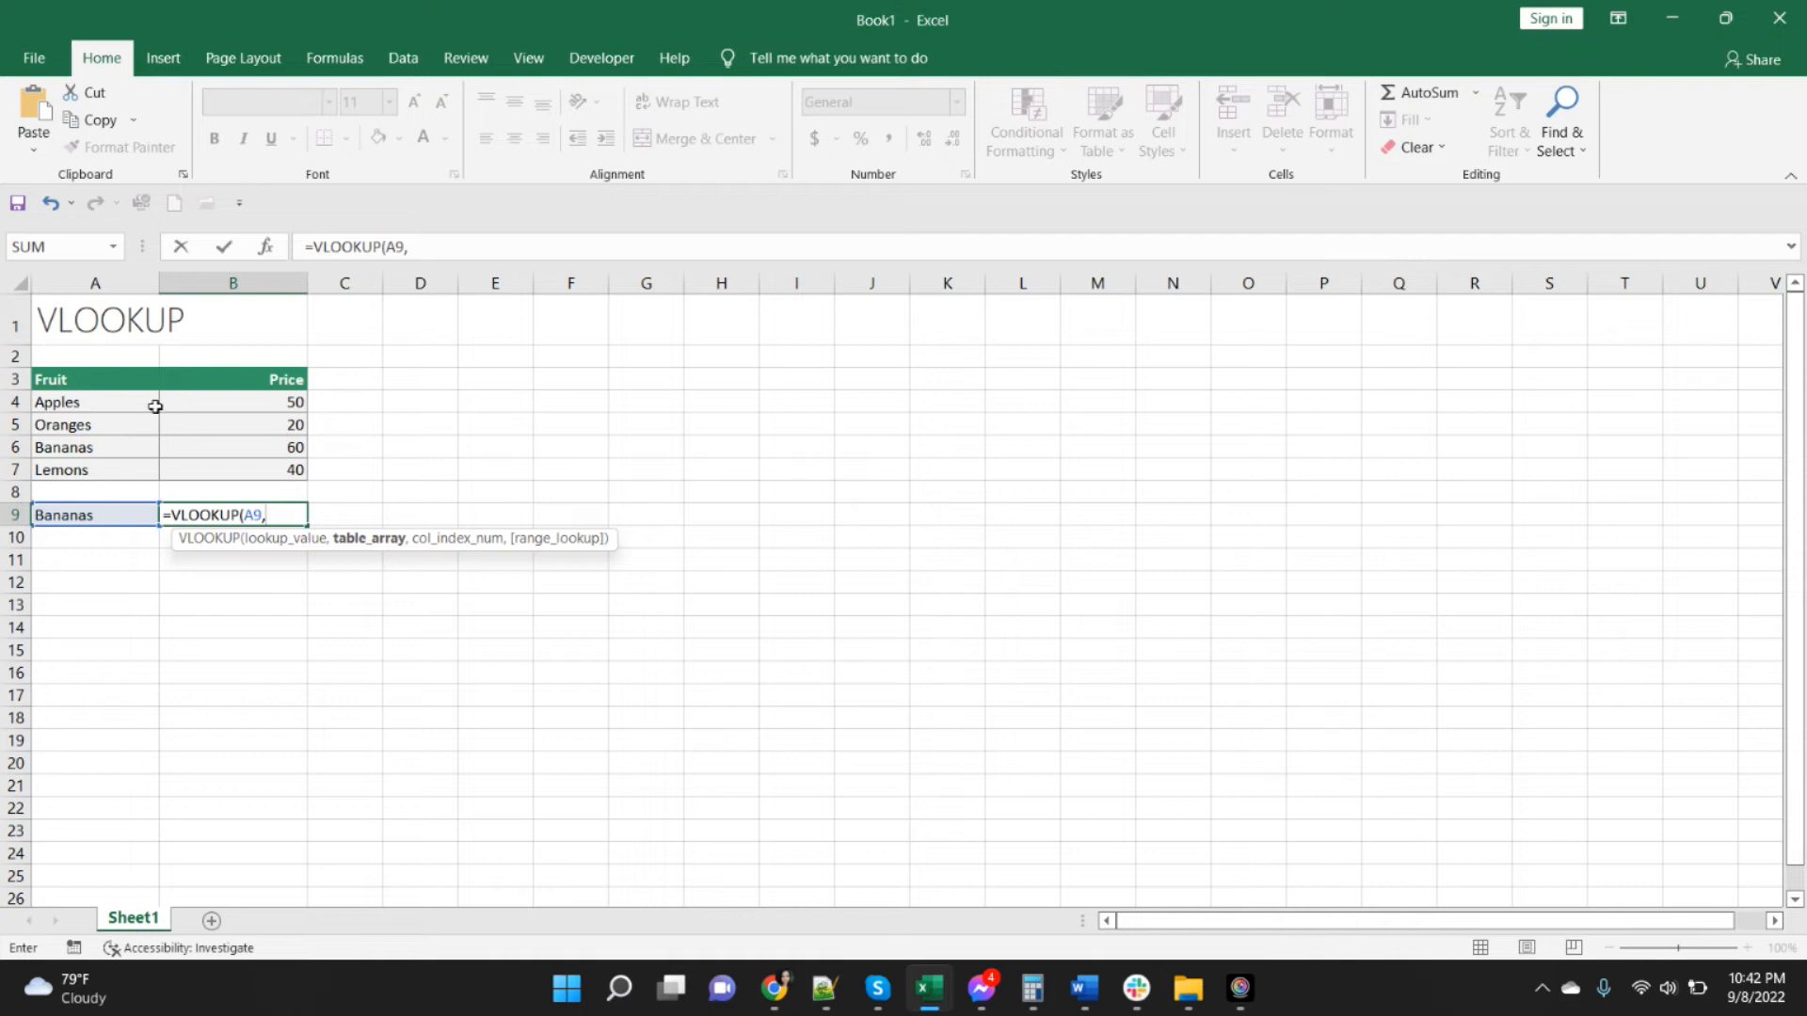
pyautogui.moveTo(288, 471)
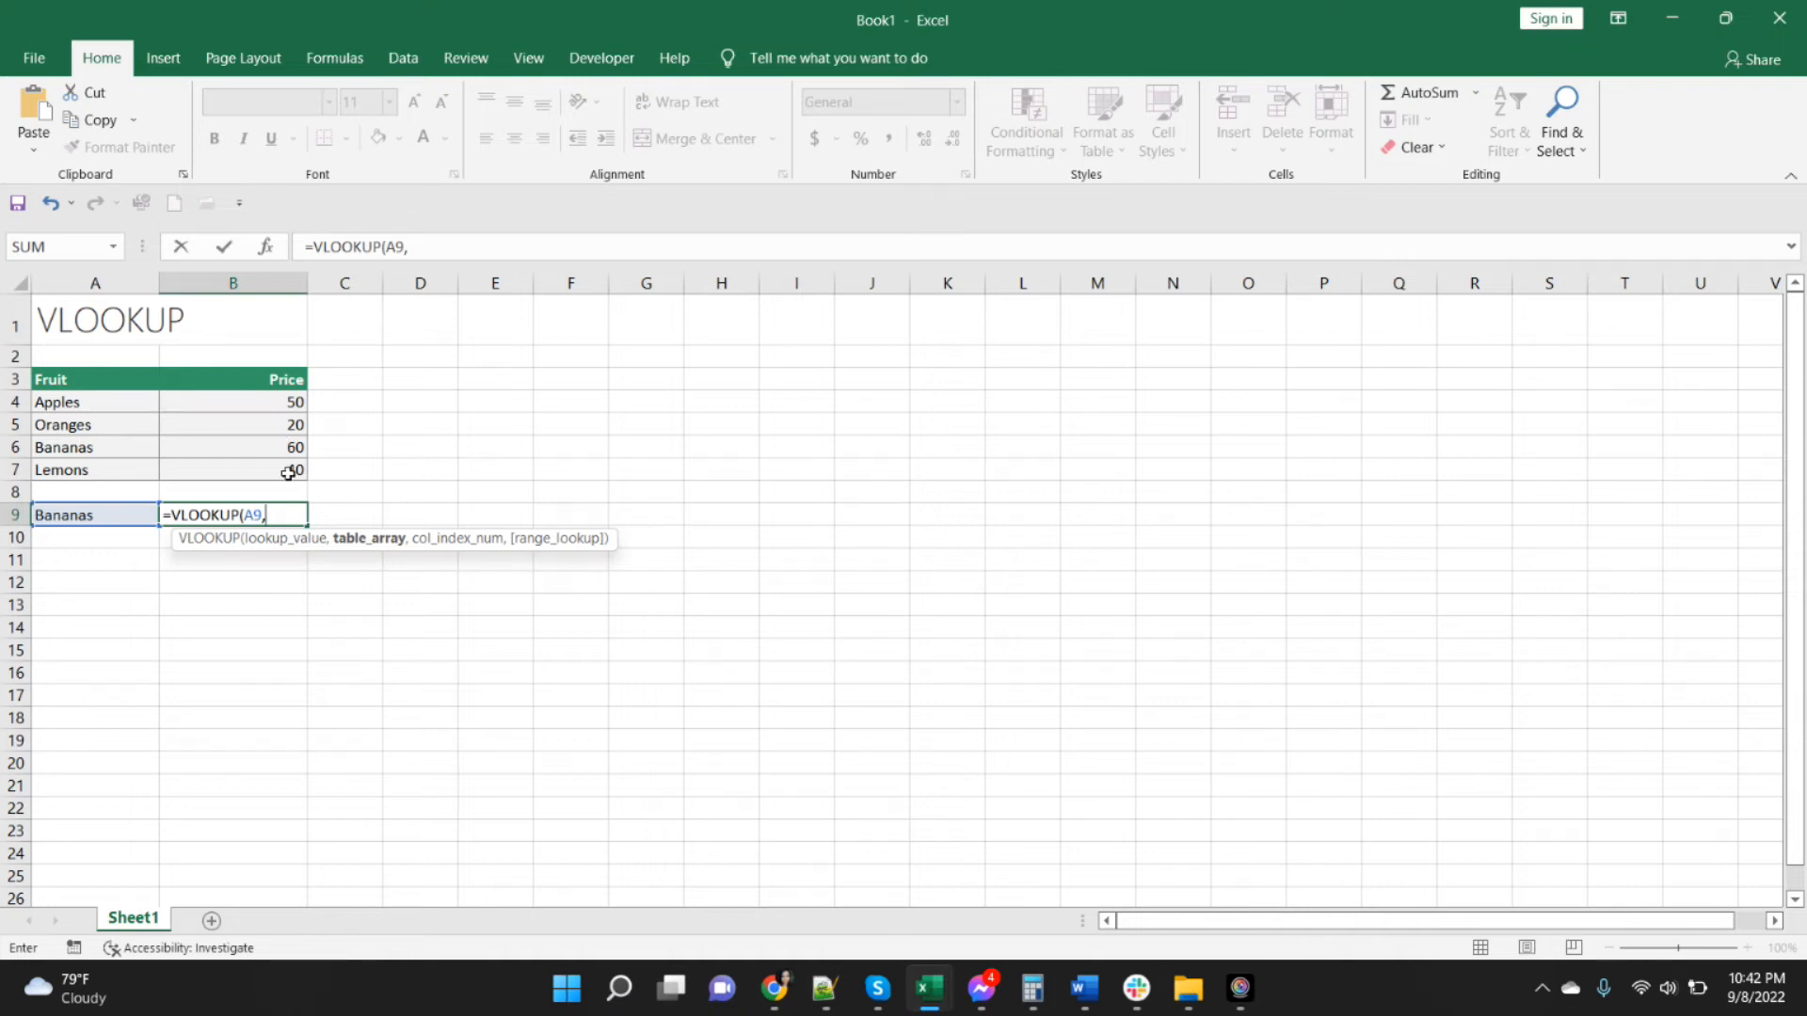
pyautogui.moveTo(105, 407)
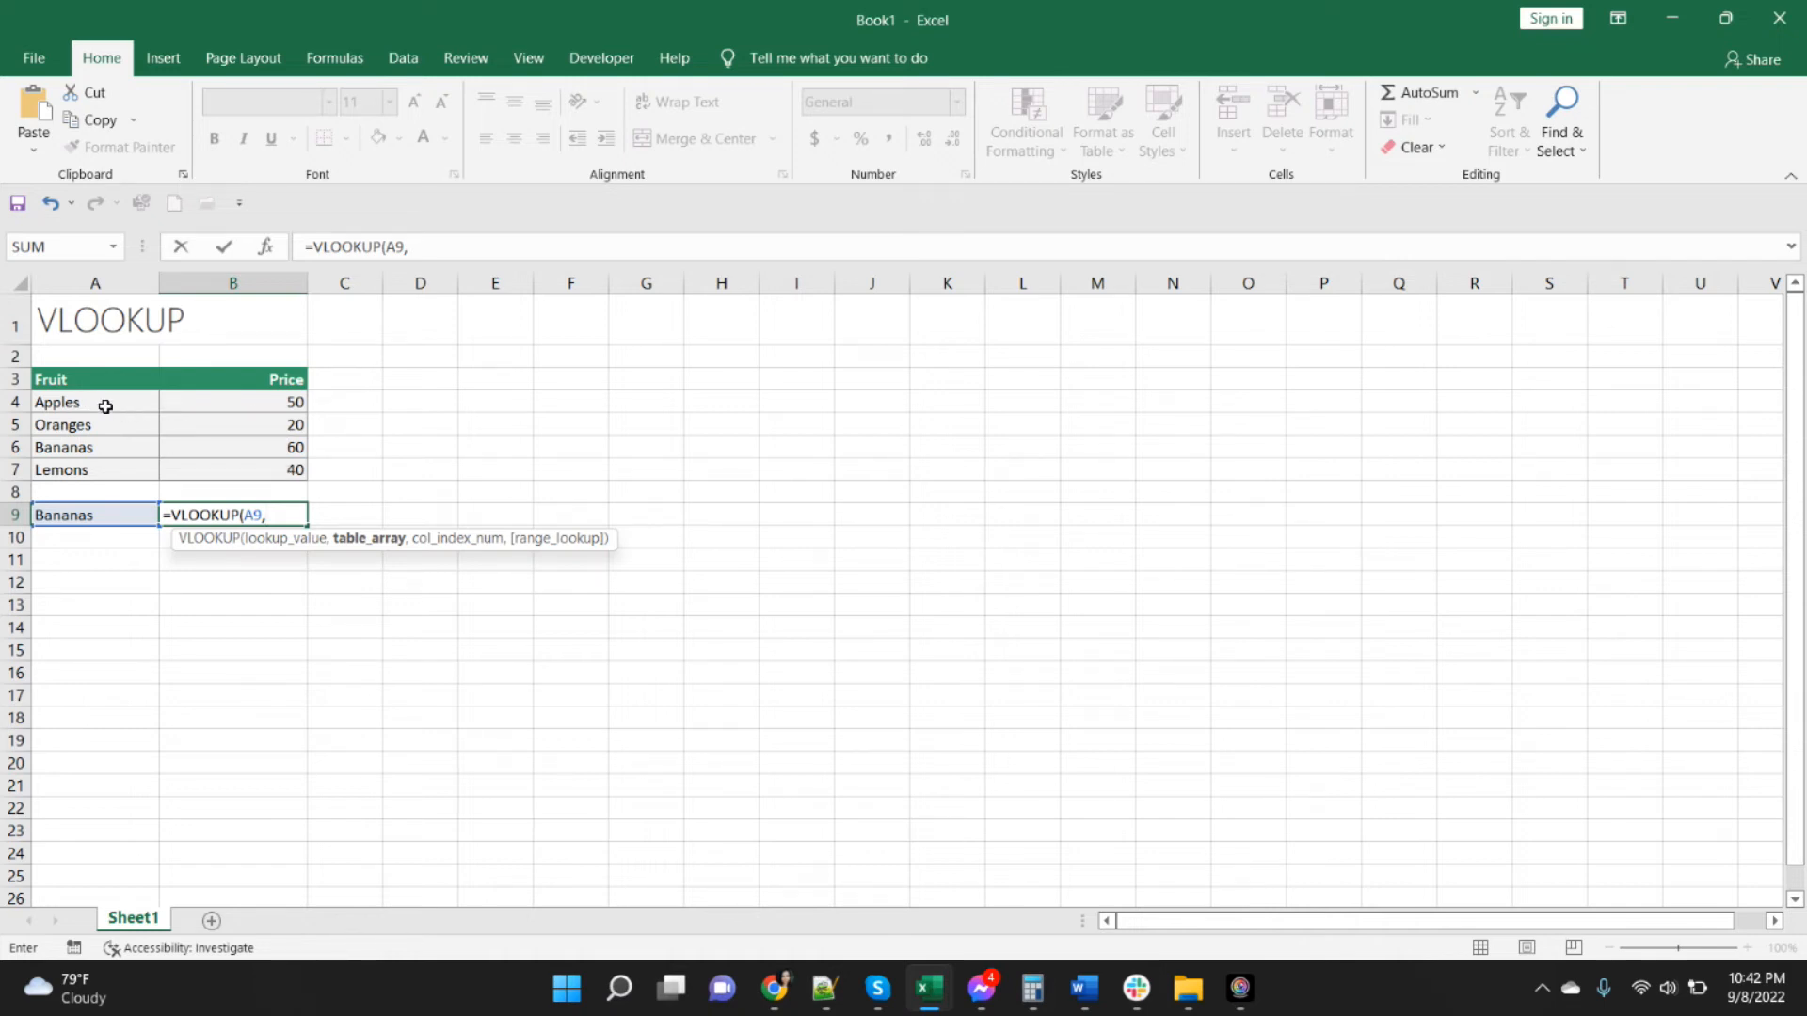
# Add the fruit table A4:B7 as the lookup range and 2 as the return column.
pyautogui.click(94, 403)
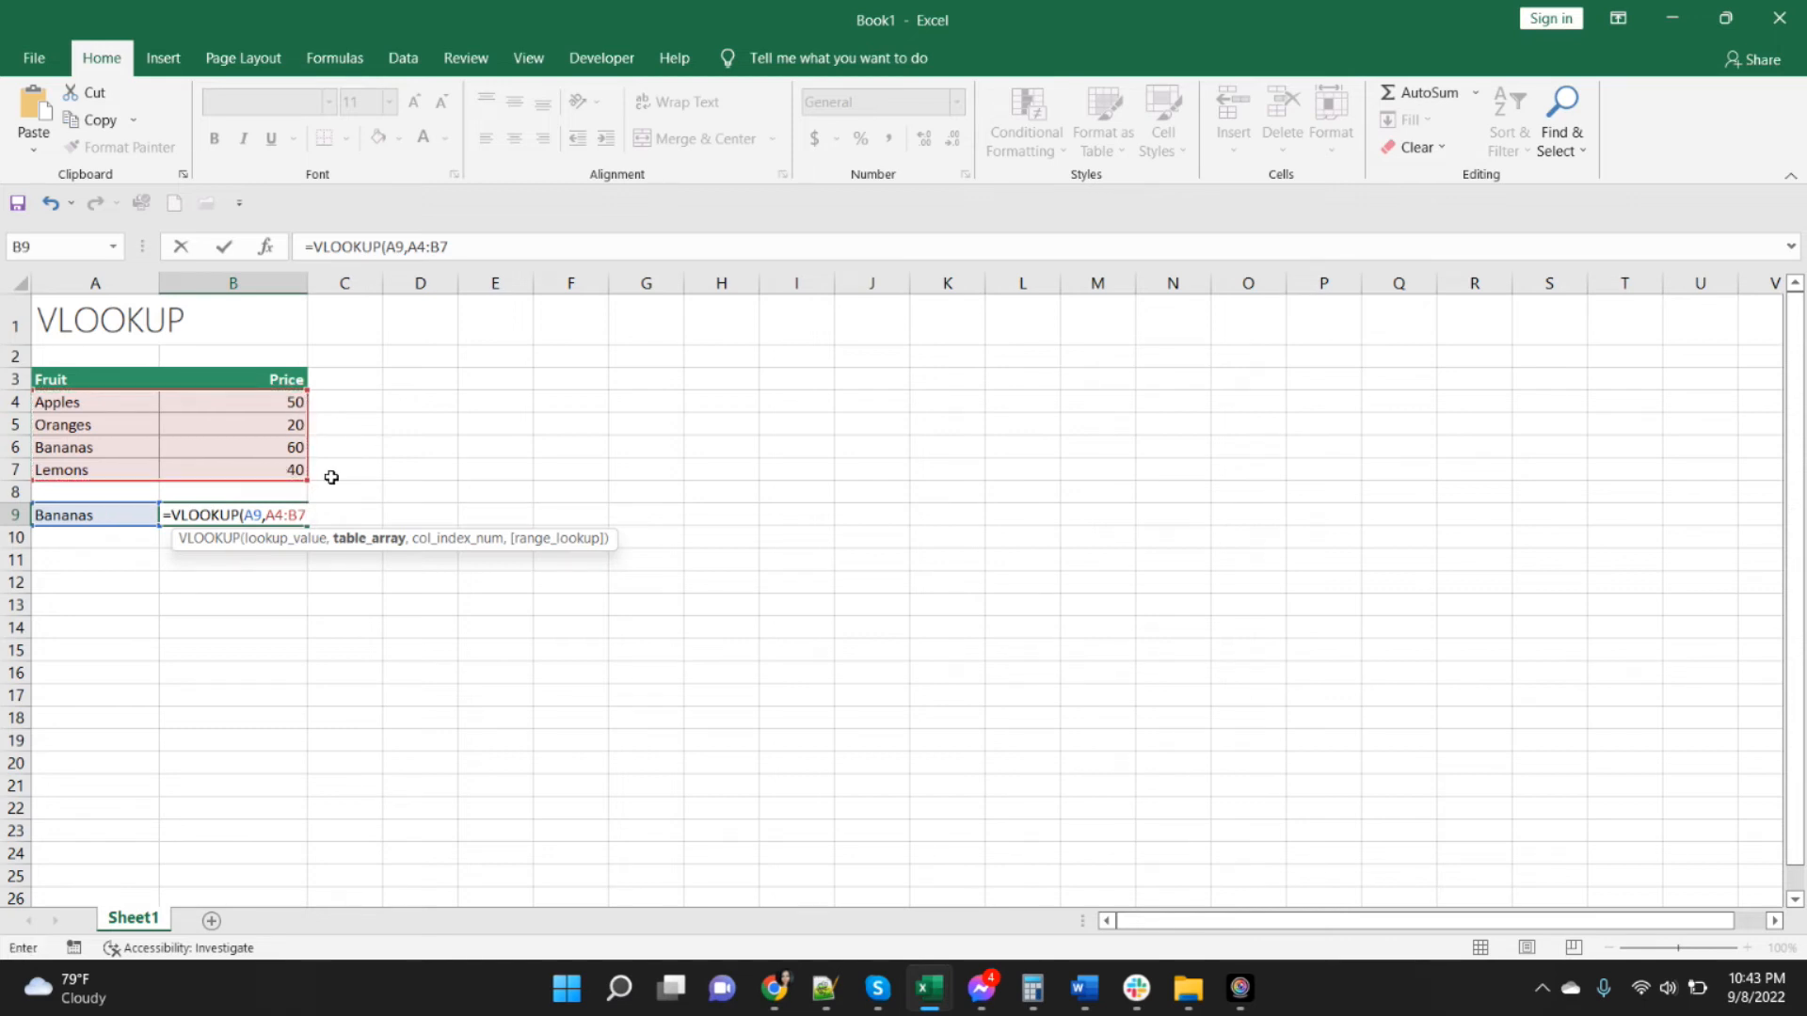
pyautogui.write(',')
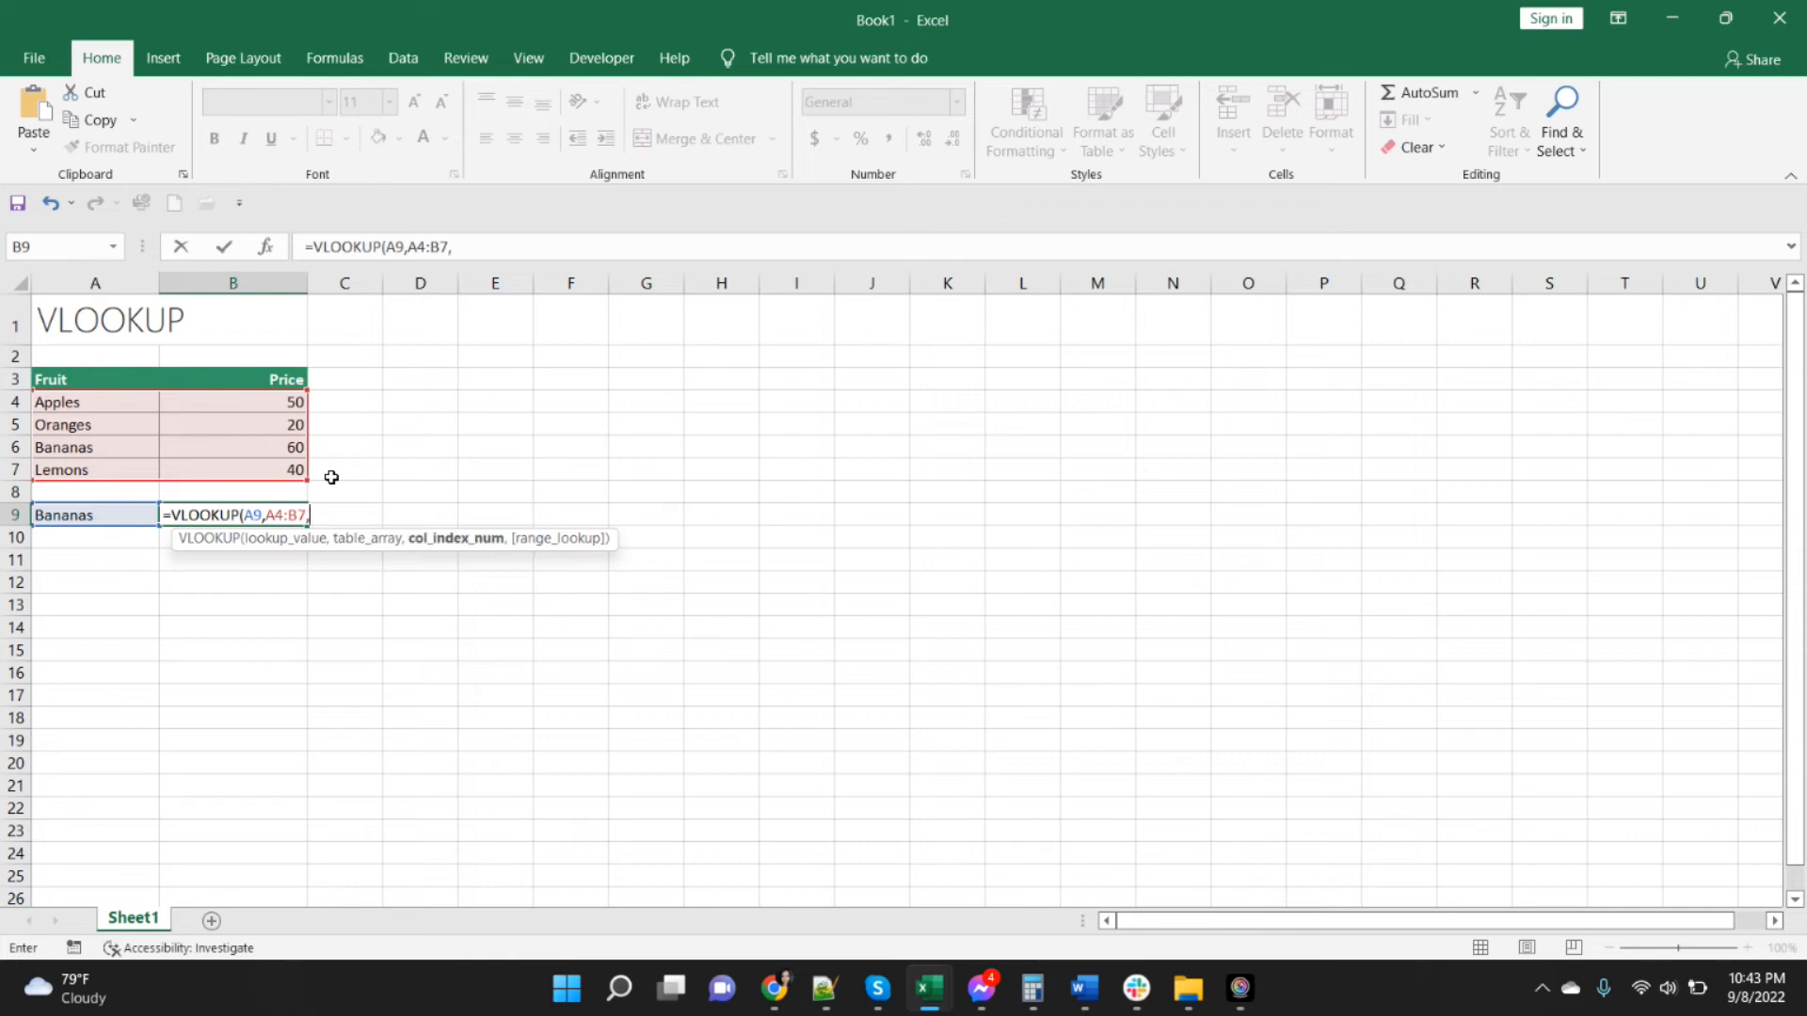
pyautogui.write('2')
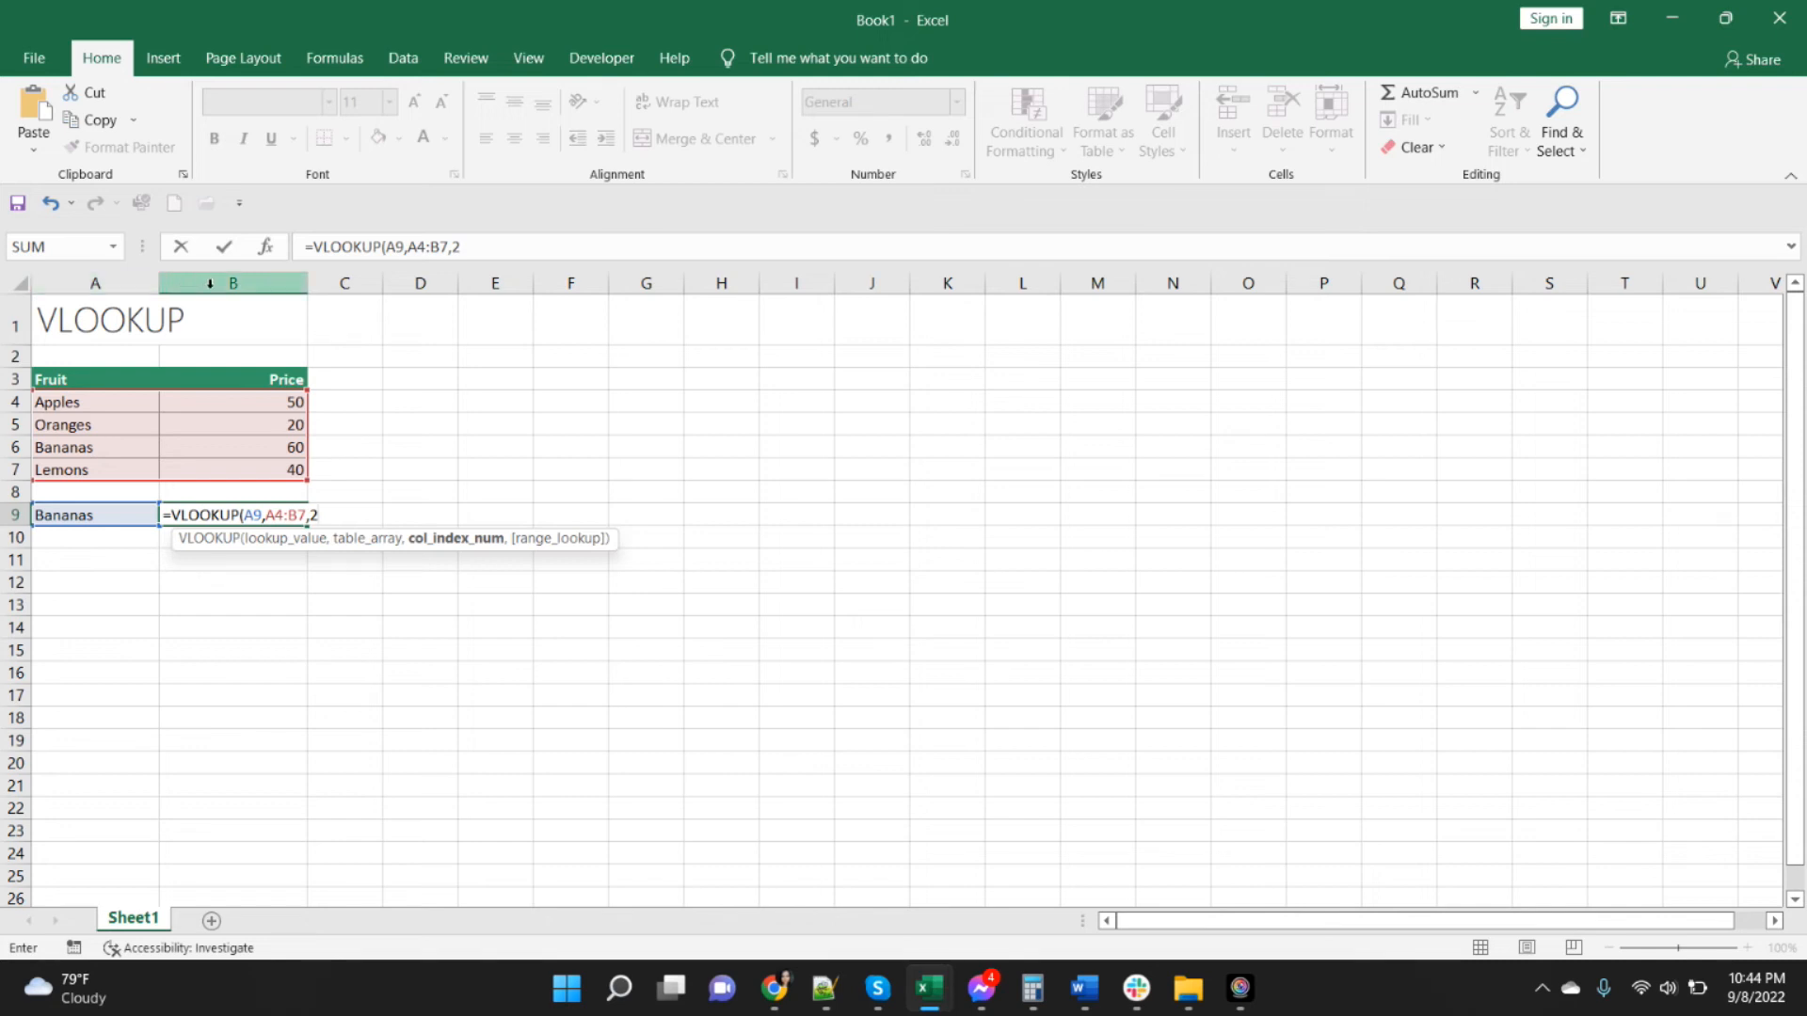
pyautogui.moveTo(275, 527)
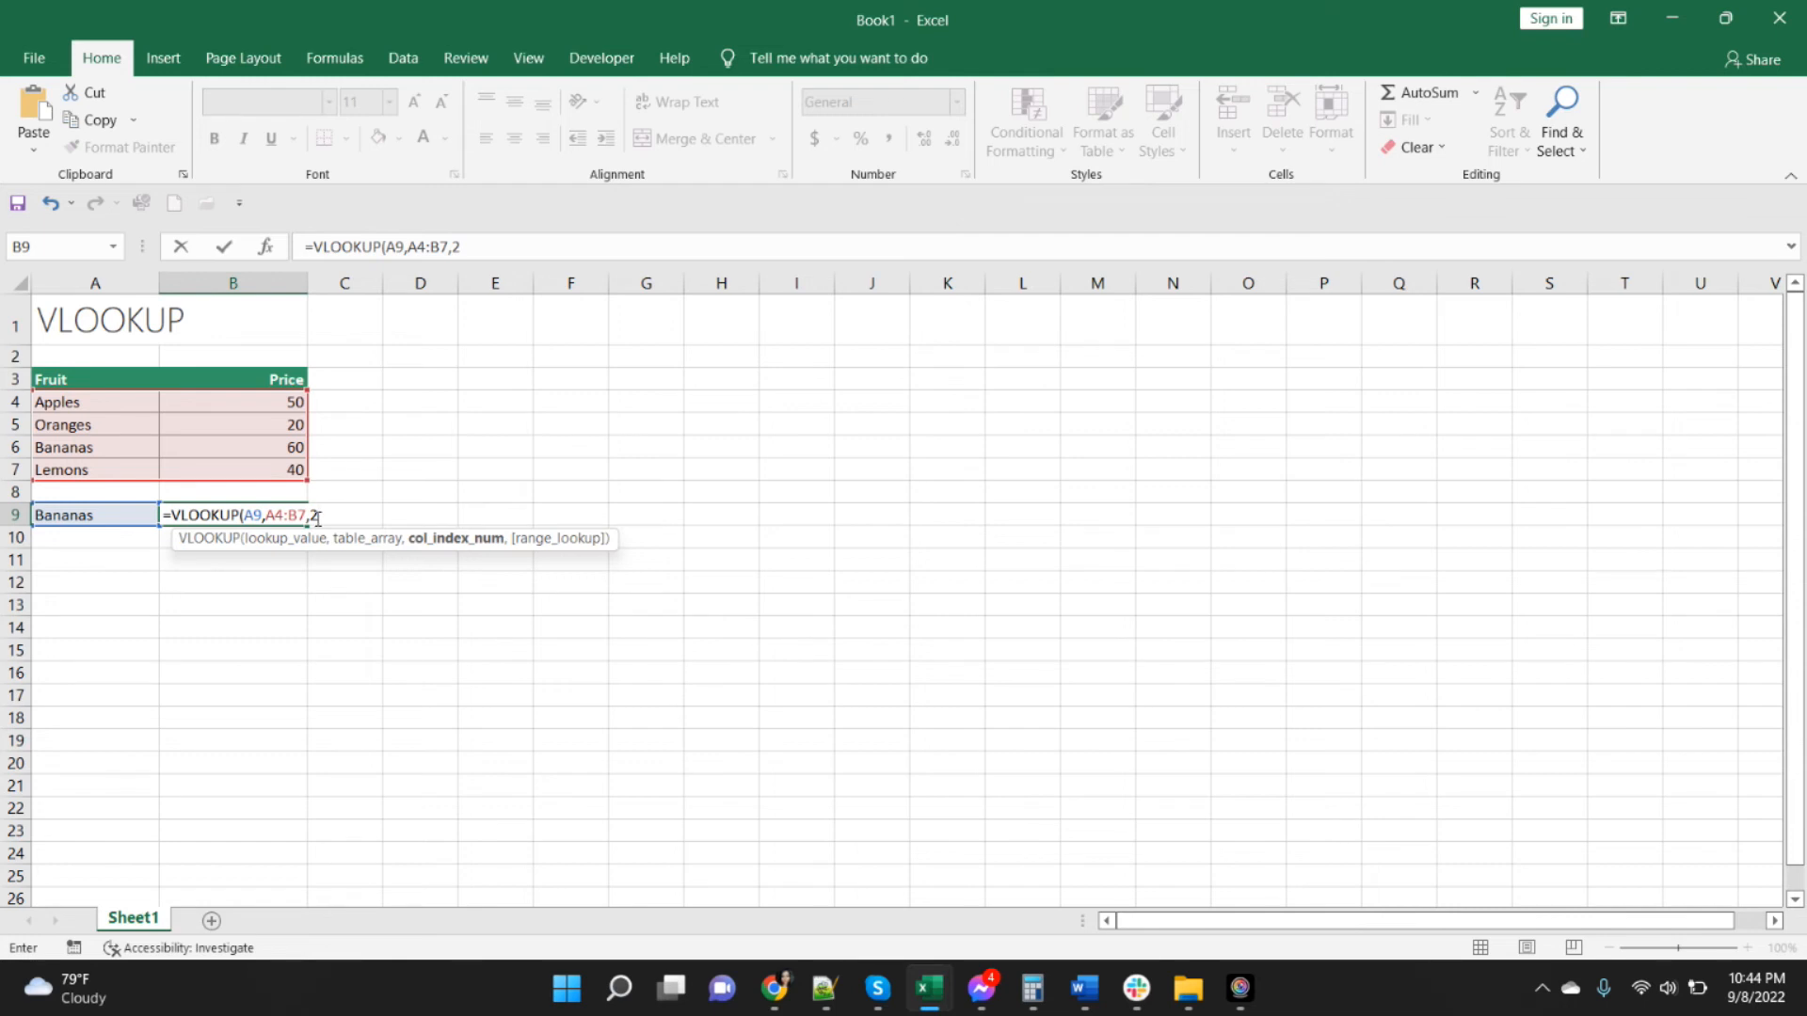
# Finish the formula with FALSE for exact match so B9 returns 60, Bananas' price.
pyautogui.write(',')
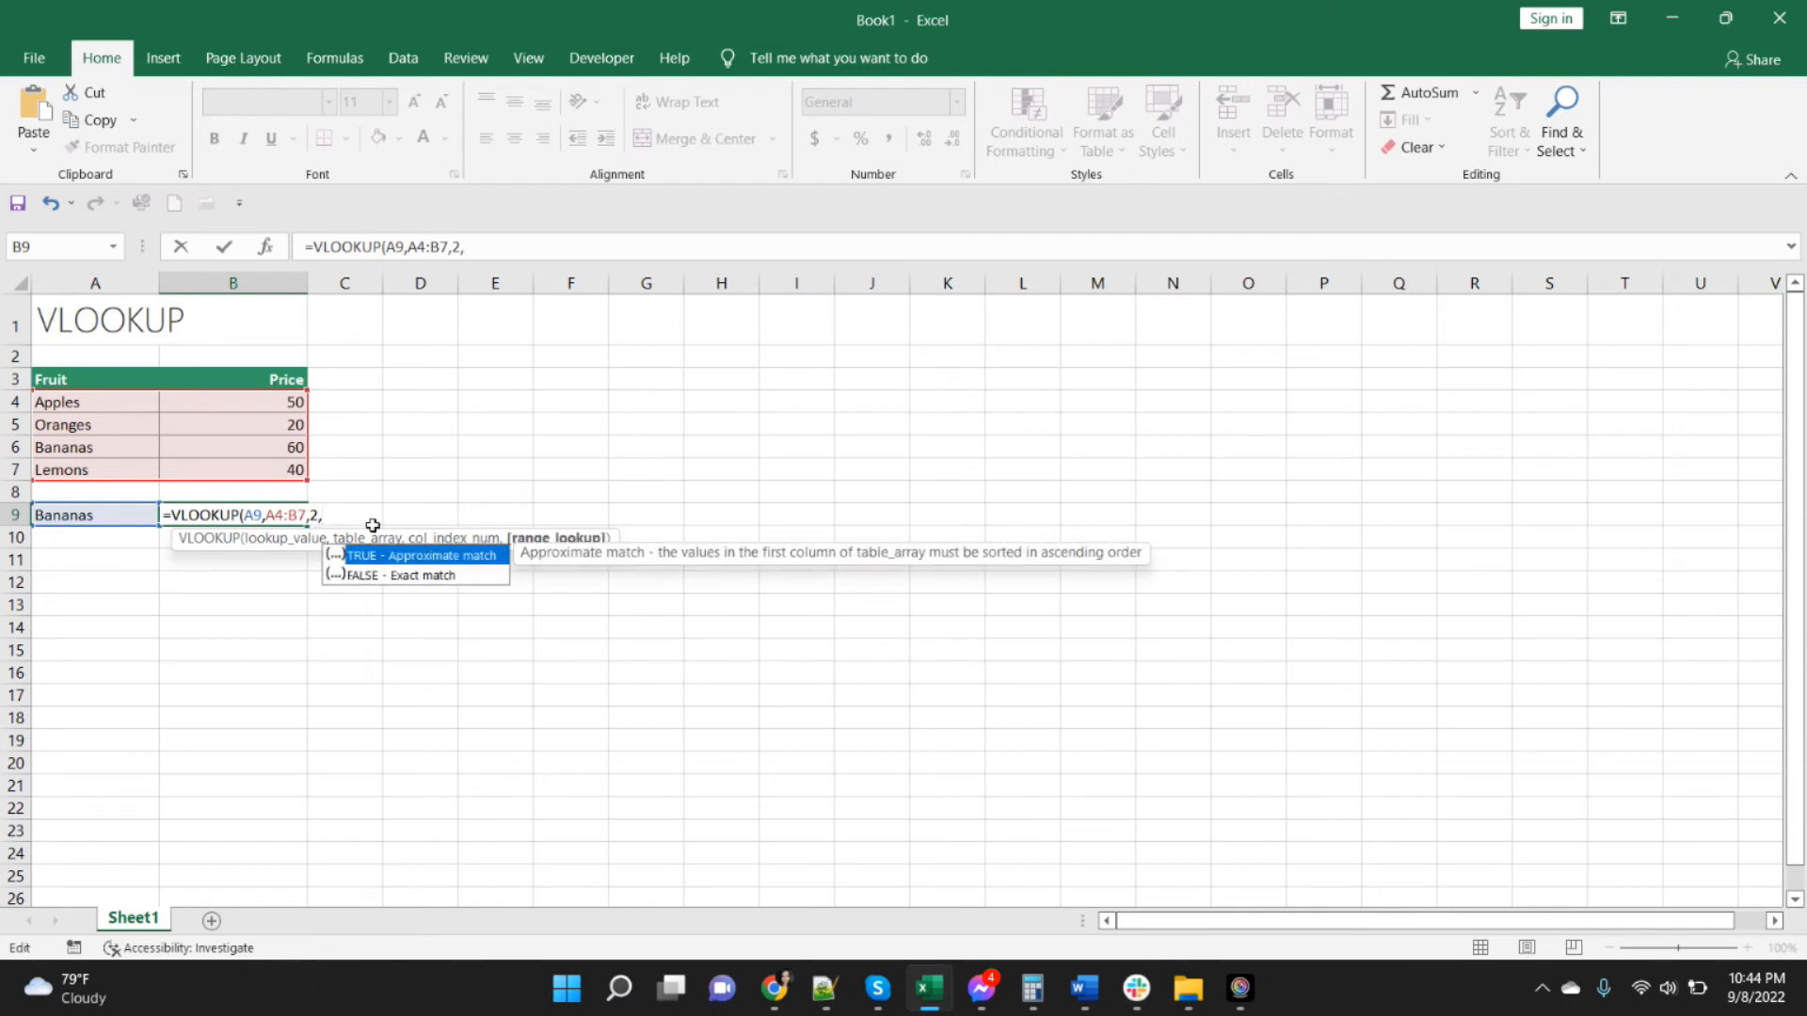
pyautogui.write('FALSE')
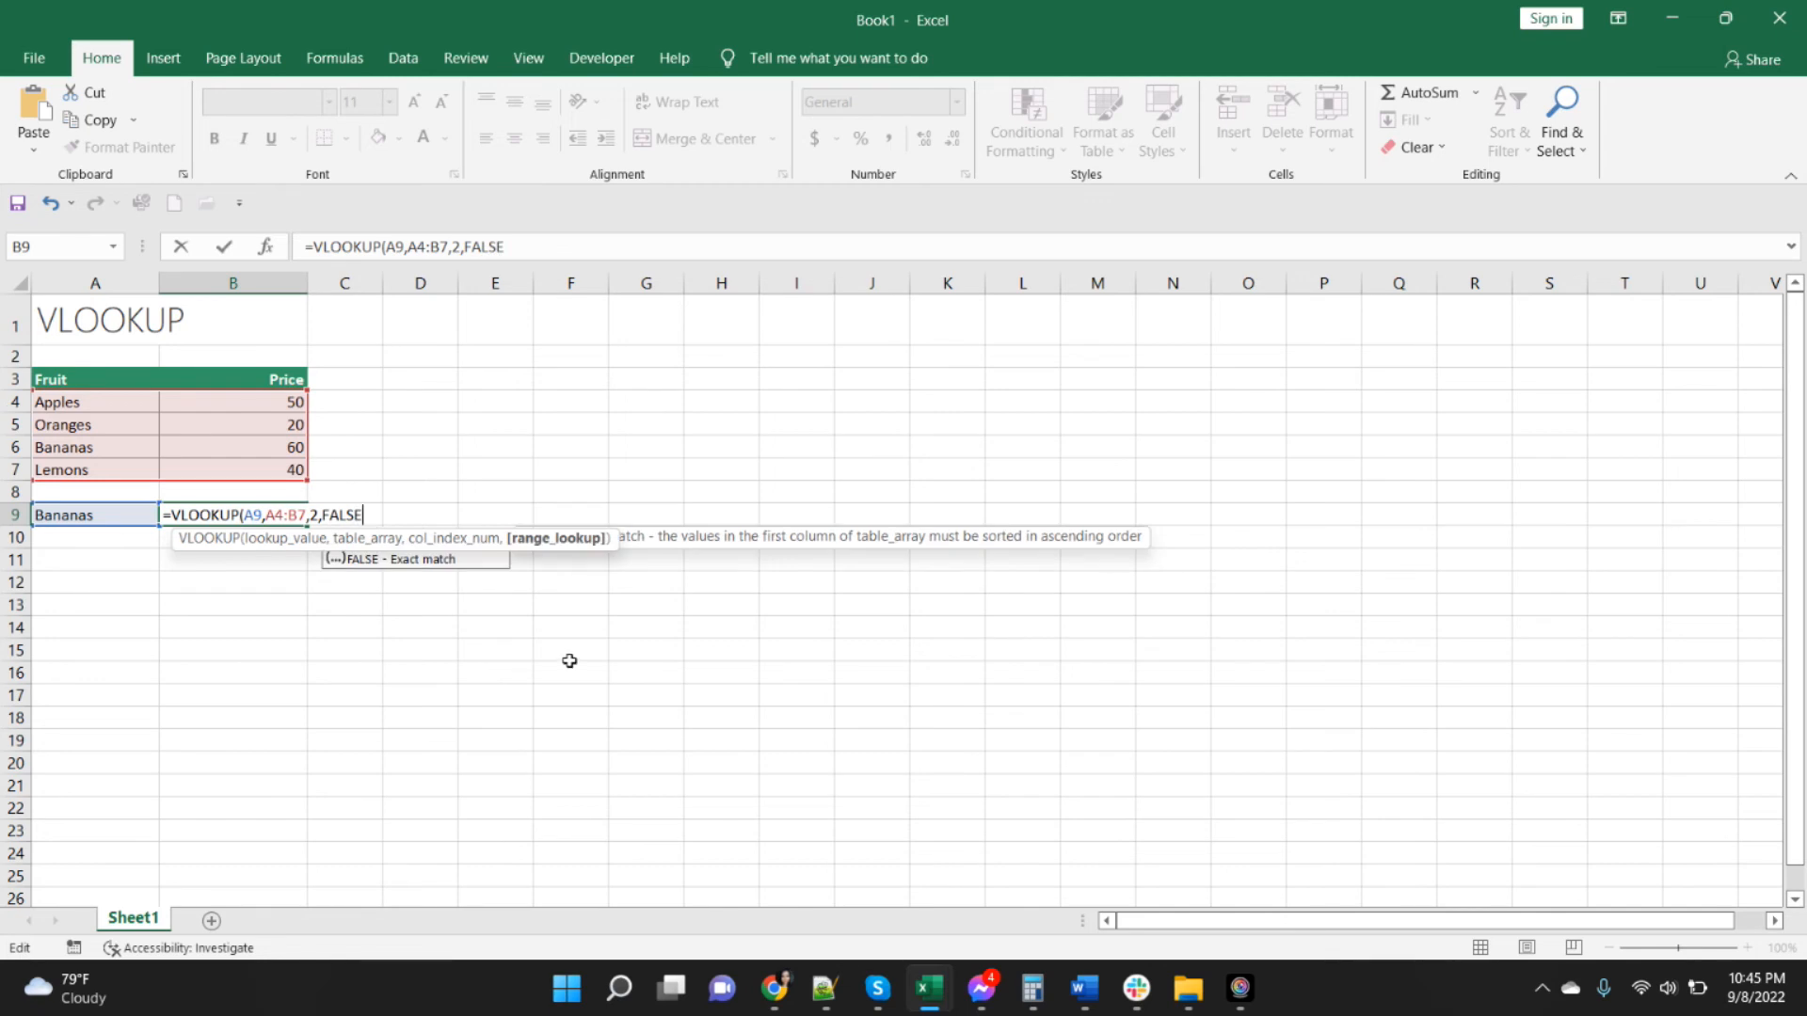
pyautogui.write(')')
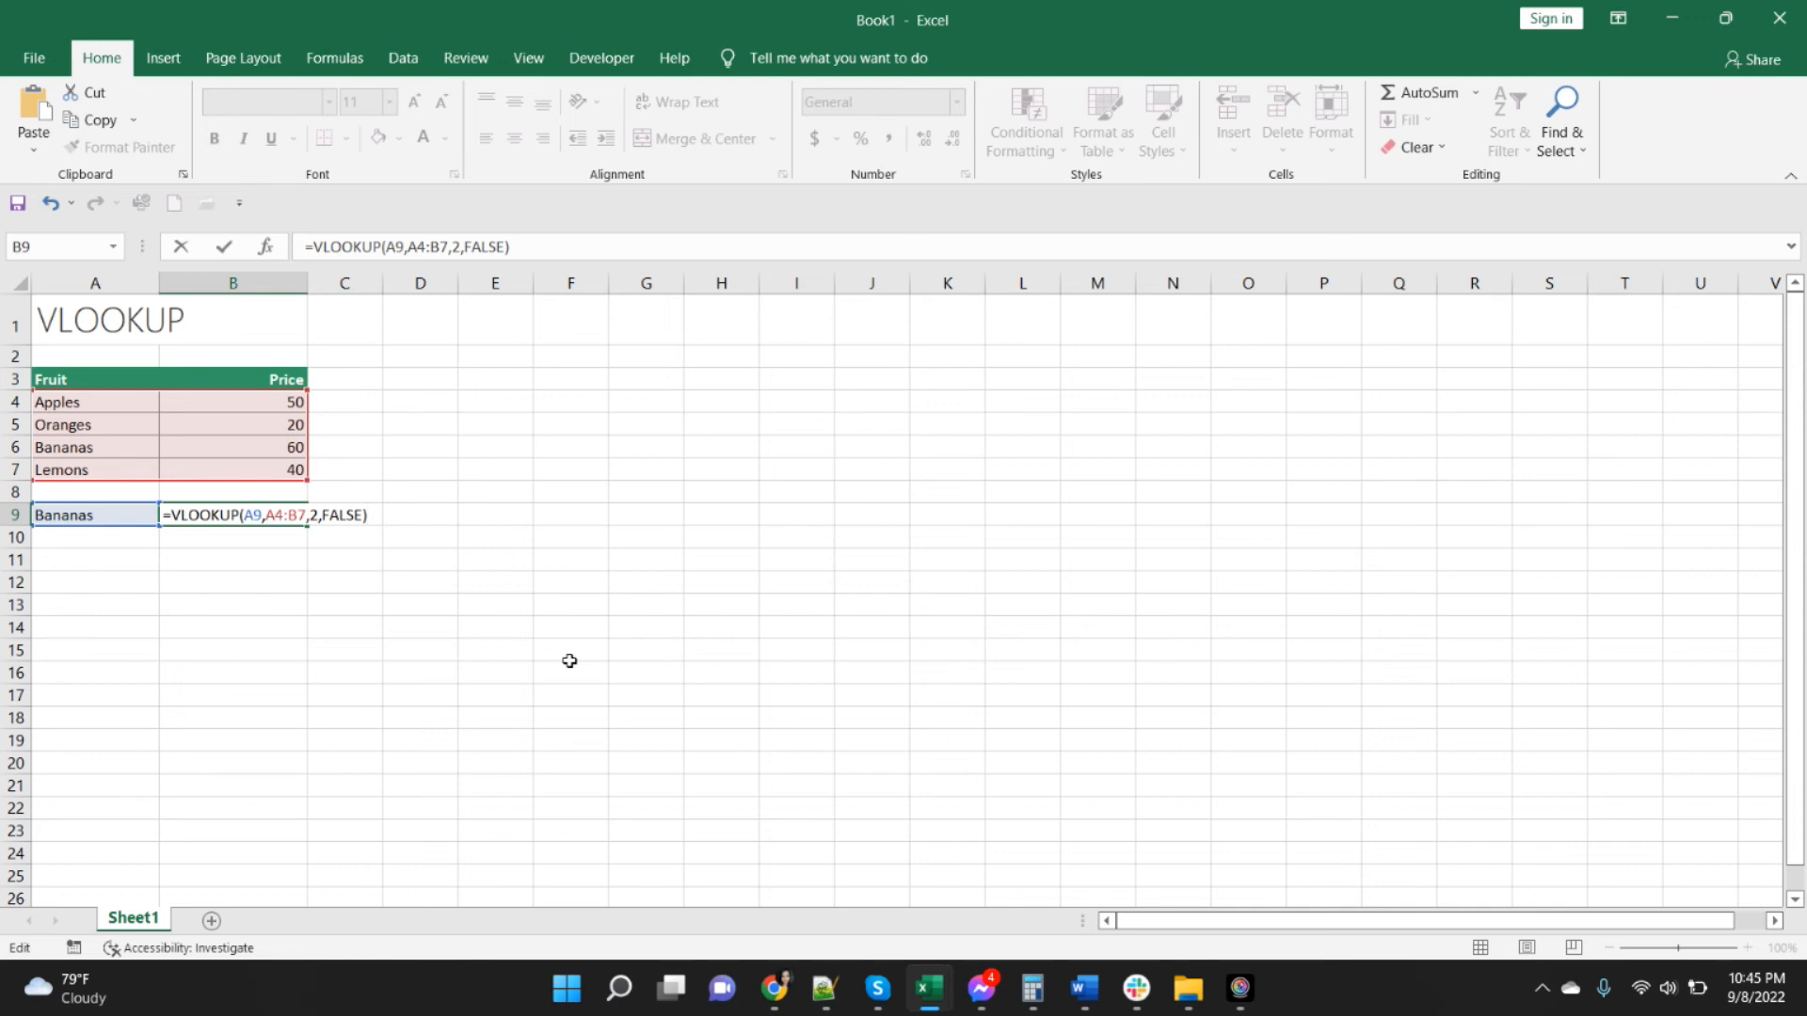
pyautogui.press('Return')
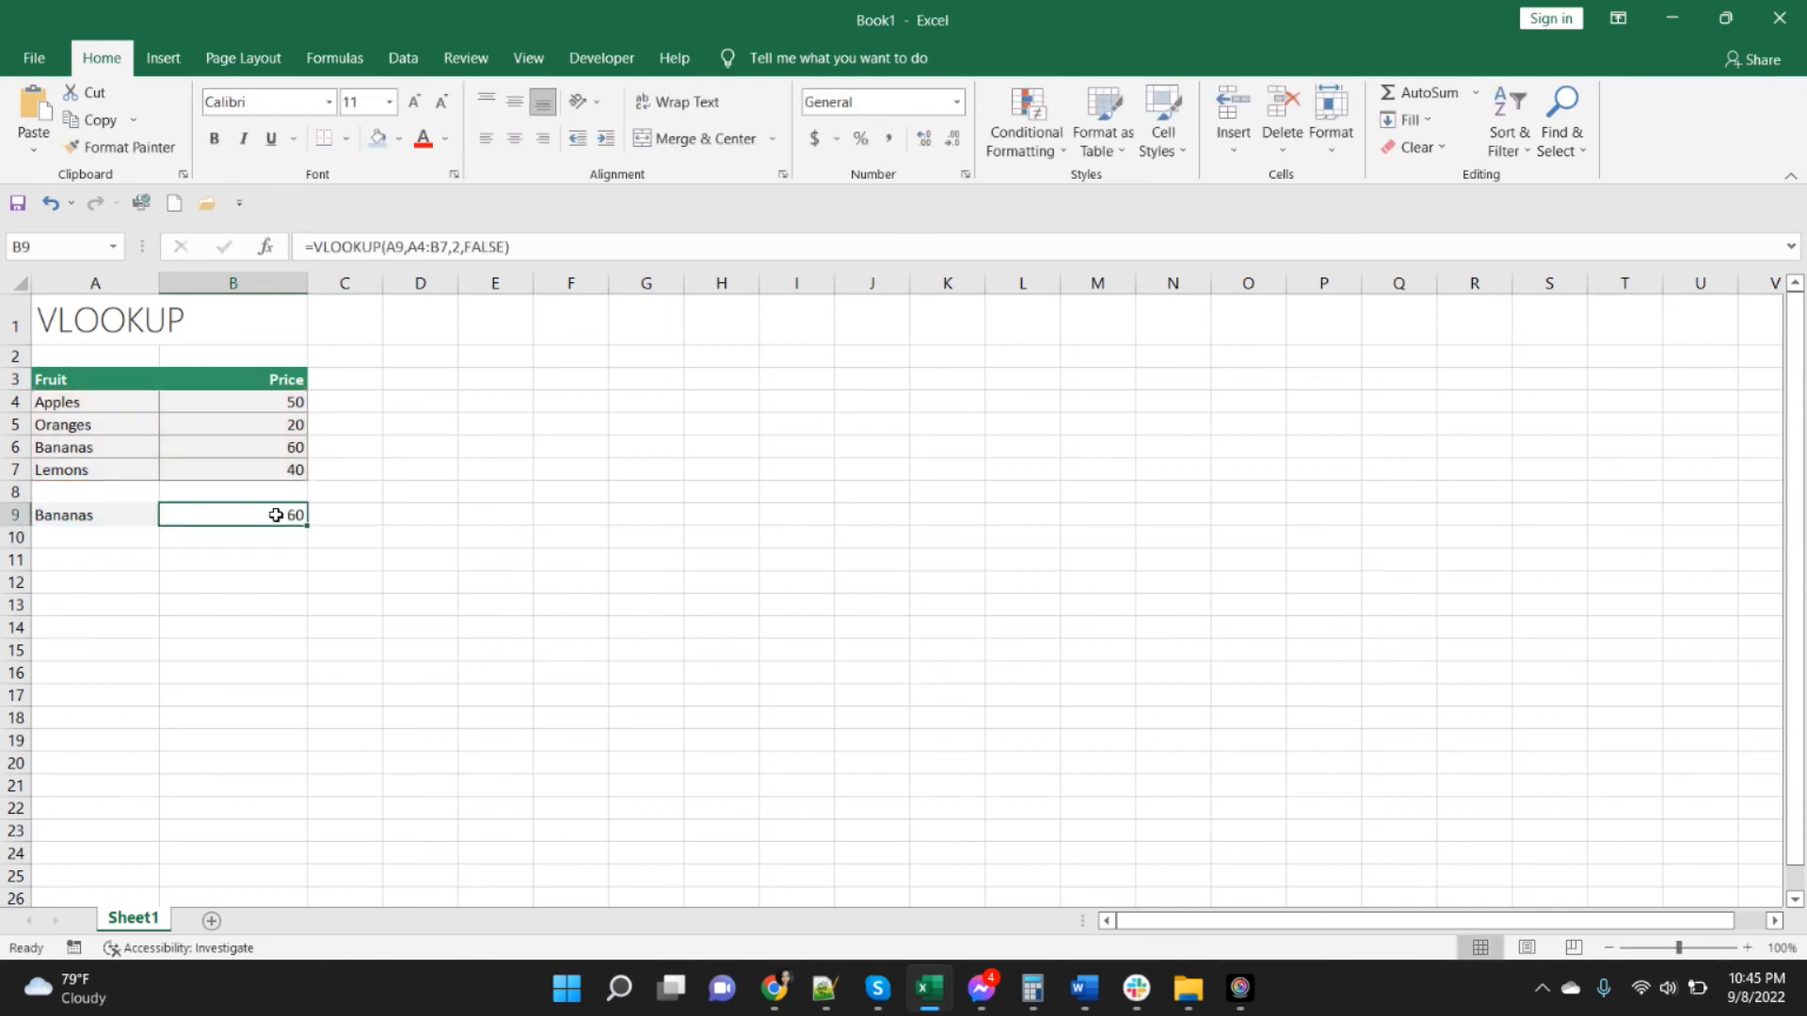
pyautogui.moveTo(284, 551)
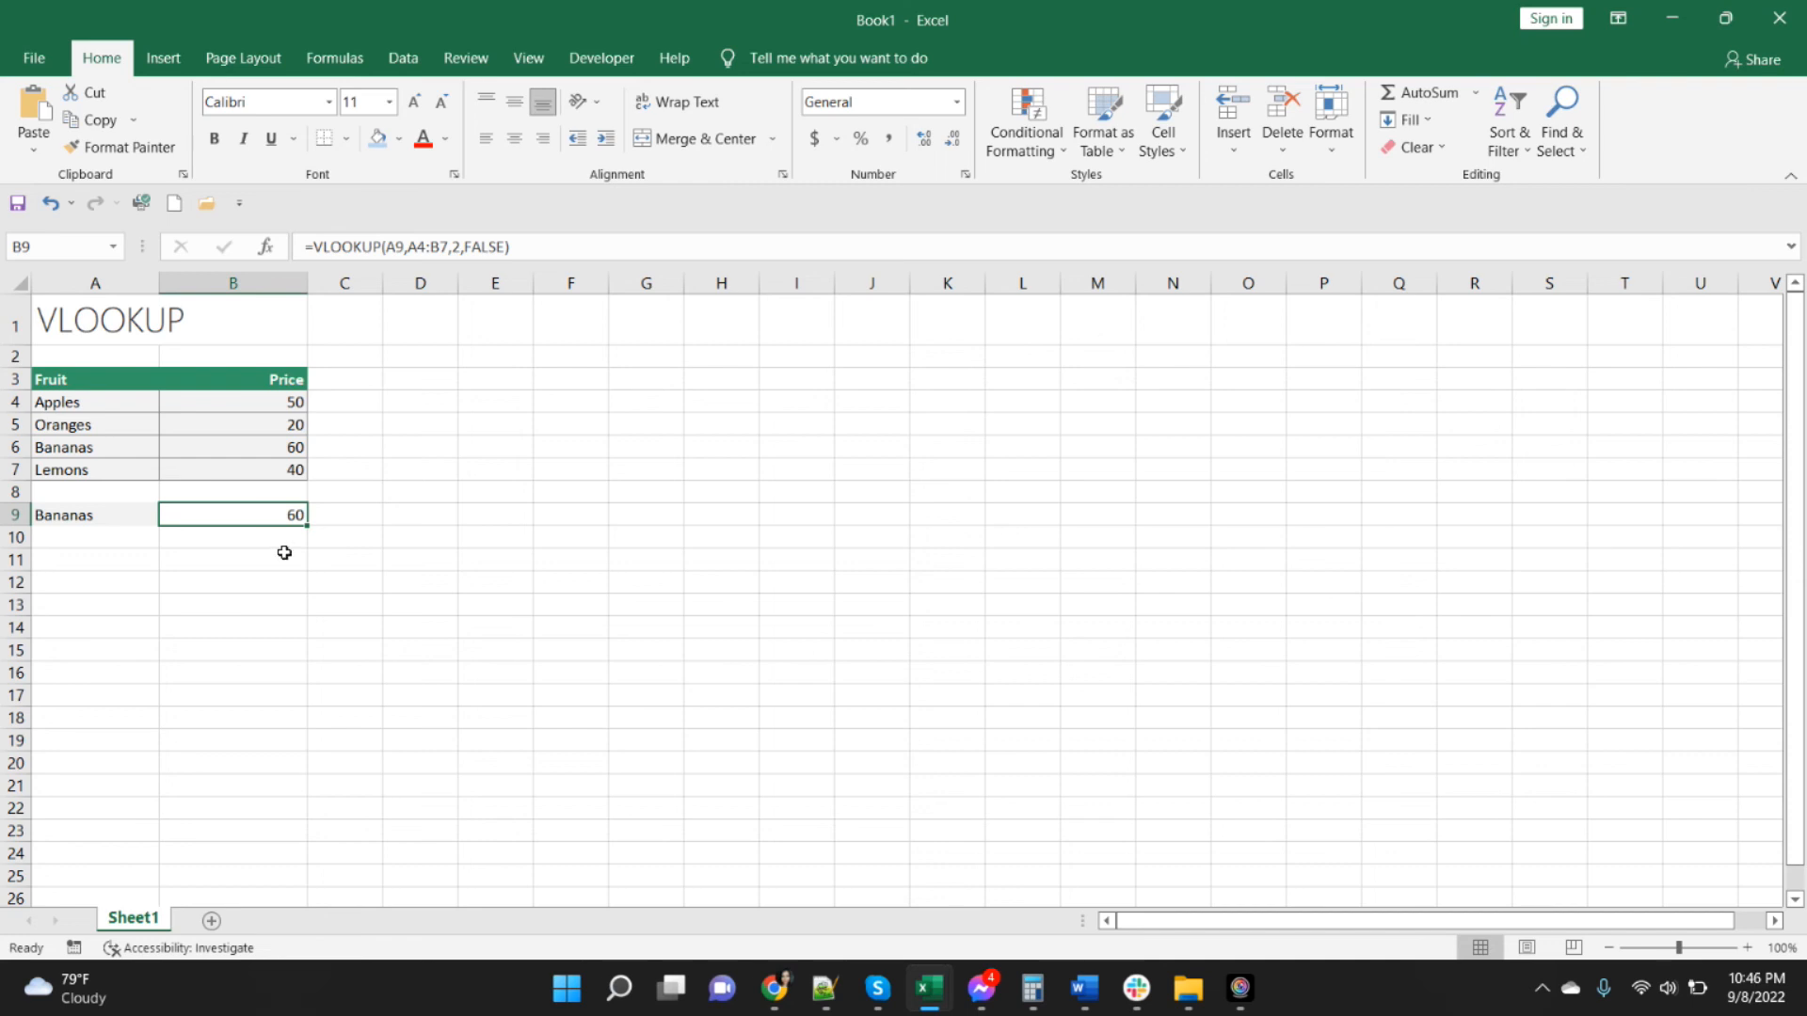